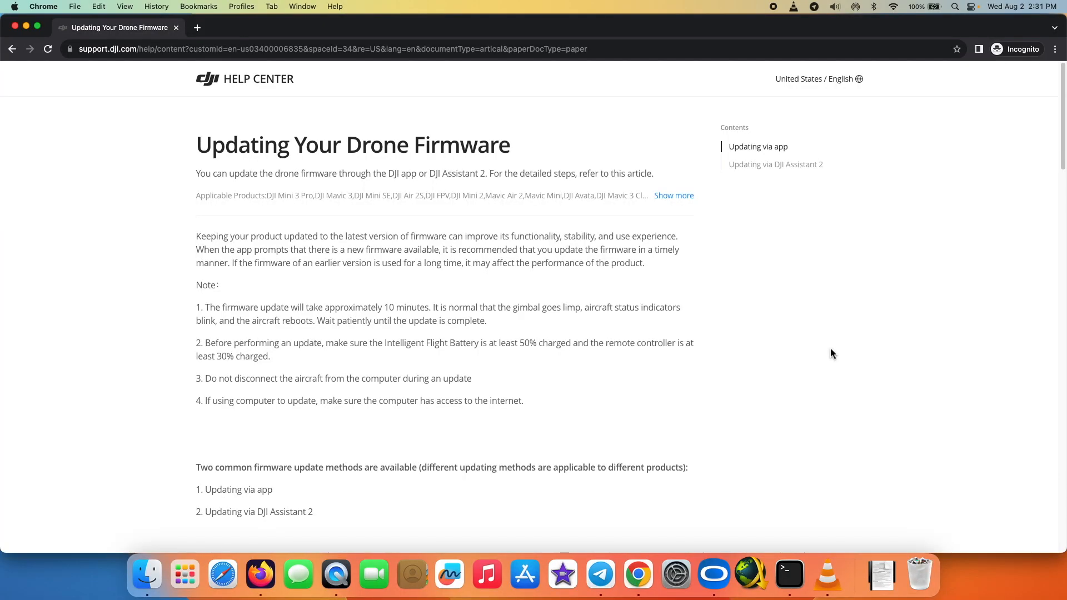
# - Scroll the 'Updating Your Drone Firmware' article to the DJI Assistant 2 table with the DJI Mini 3 Pro row
pyautogui.tripleClick(352, 145)
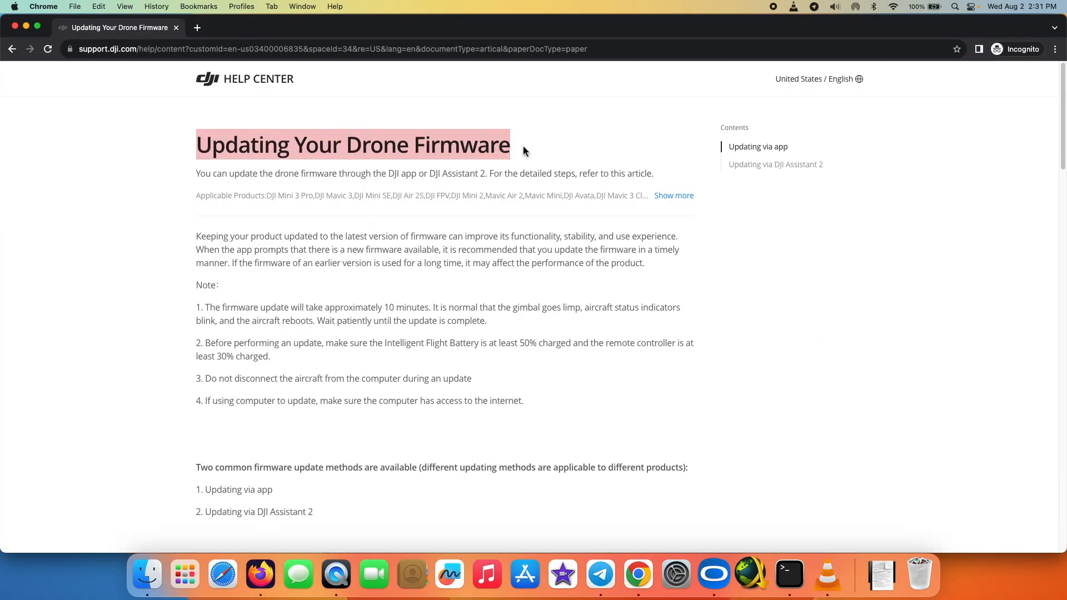
pyautogui.scroll(-3)
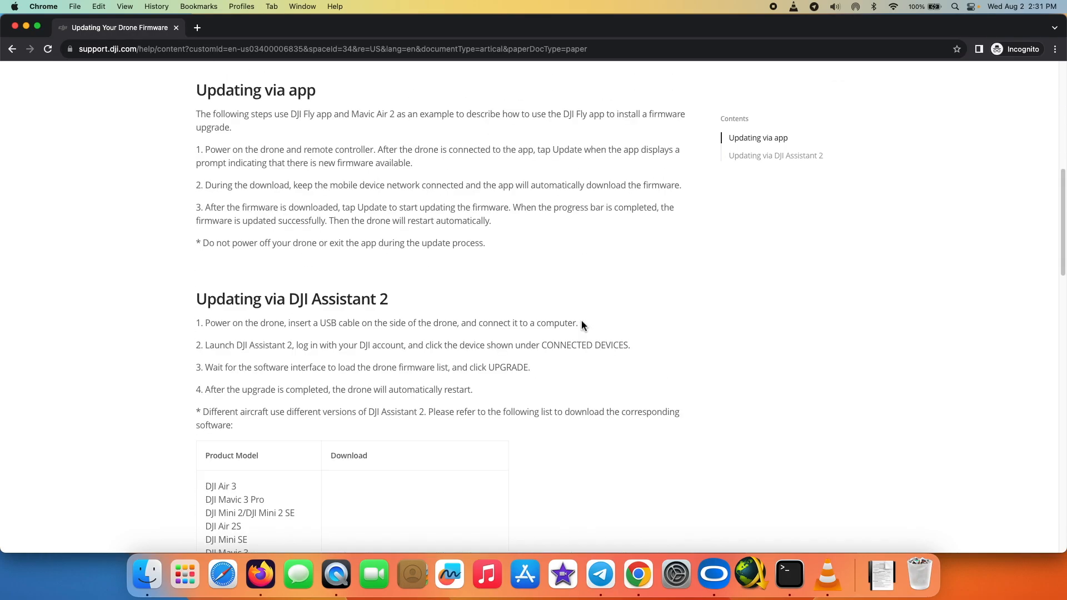
pyautogui.scroll(-3)
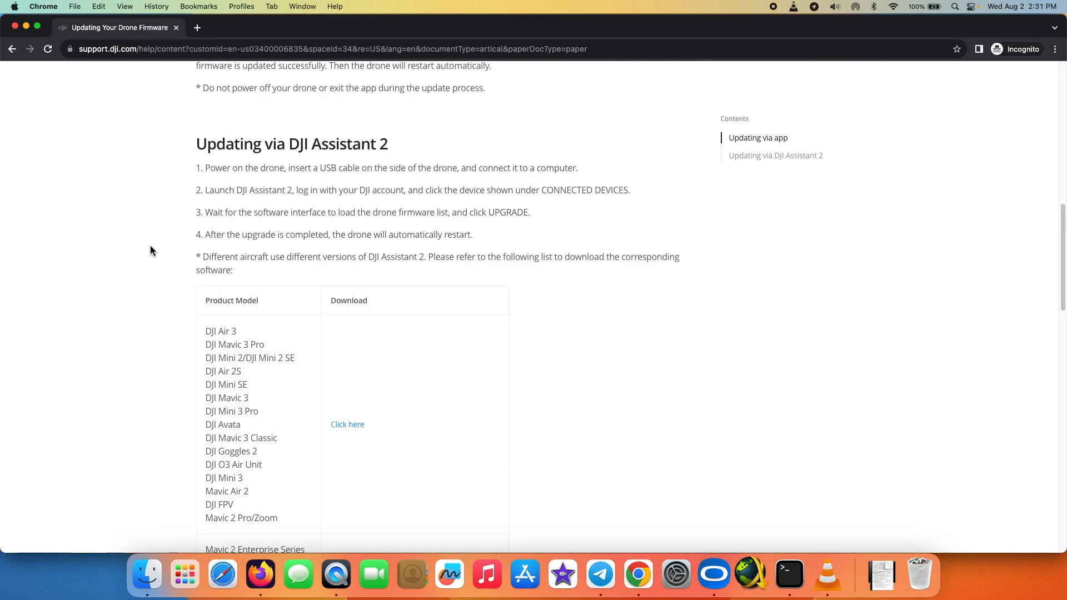
pyautogui.scroll(-3)
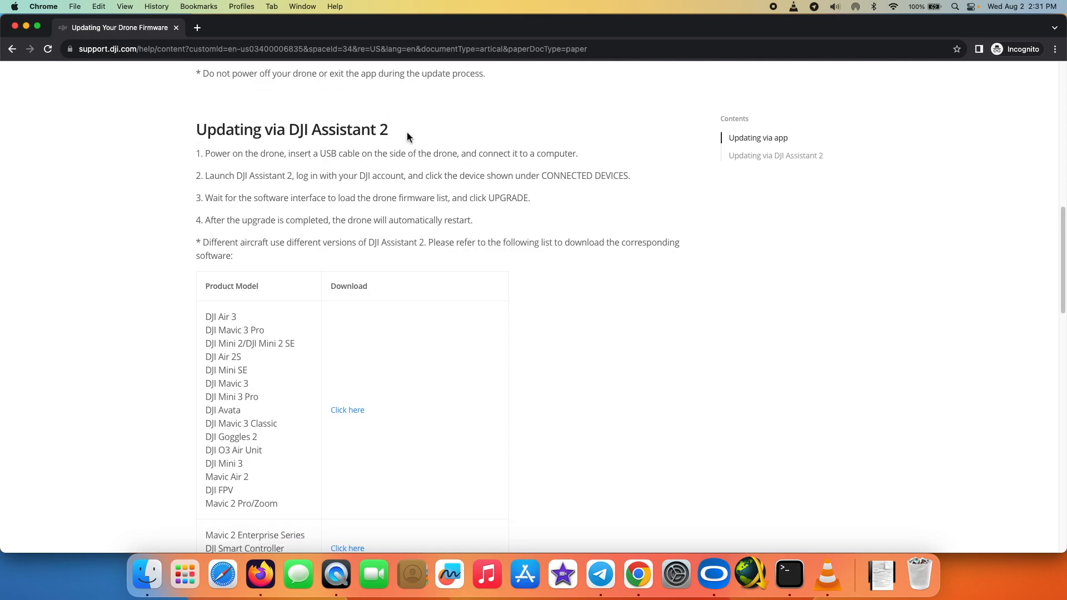
pyautogui.moveTo(209, 134)
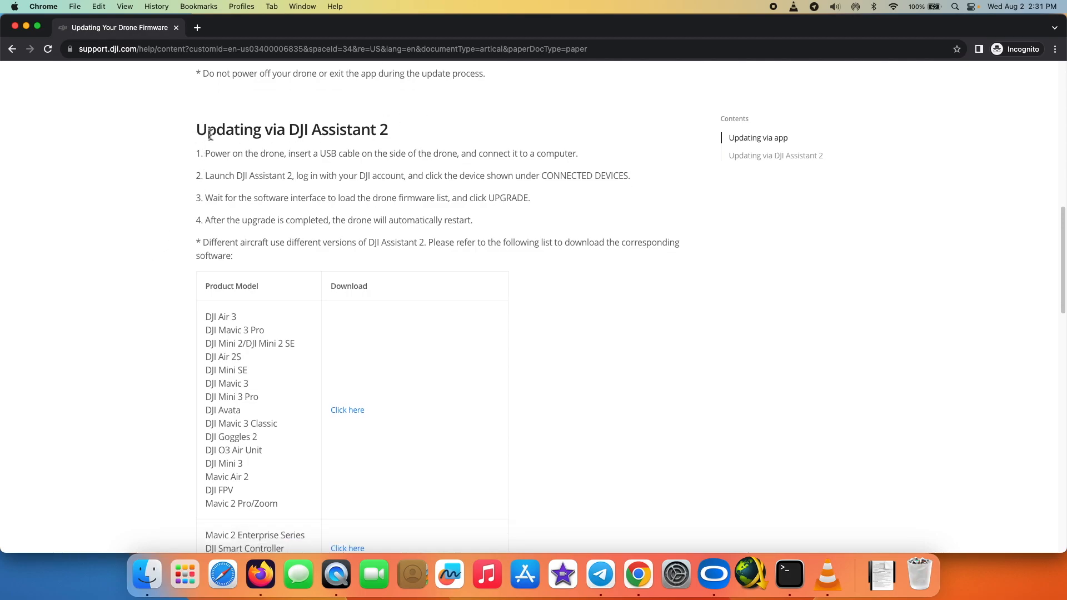
pyautogui.moveTo(405, 136)
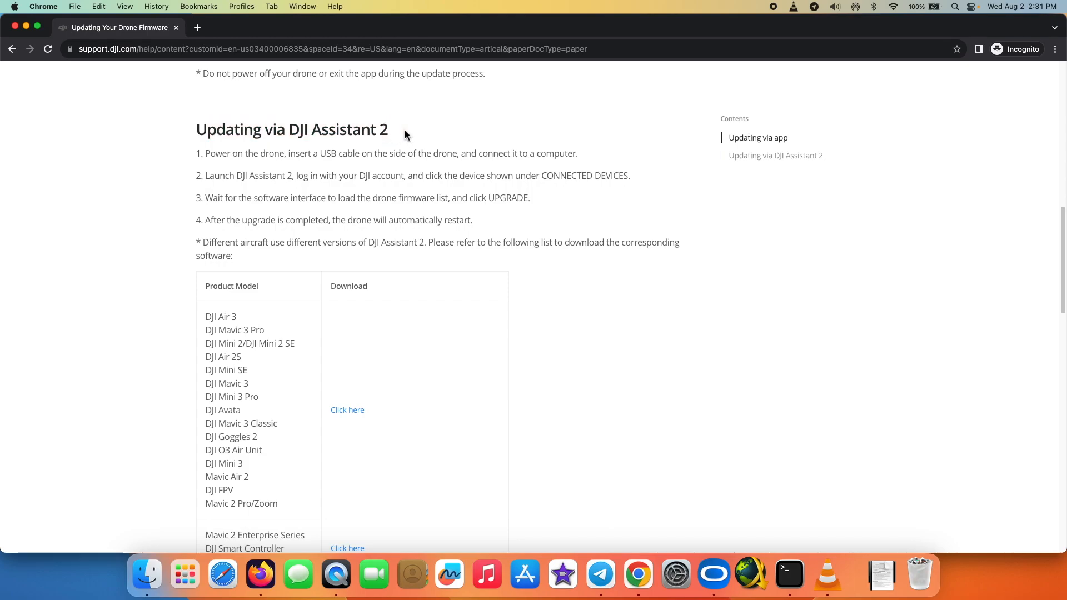
pyautogui.scroll(-3)
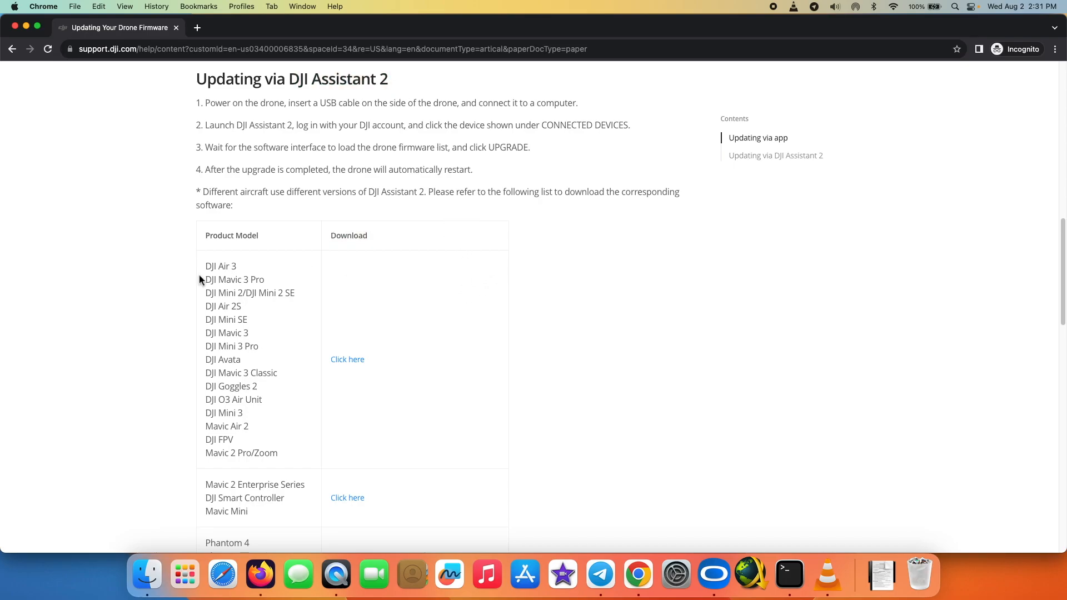
pyautogui.moveTo(250, 353)
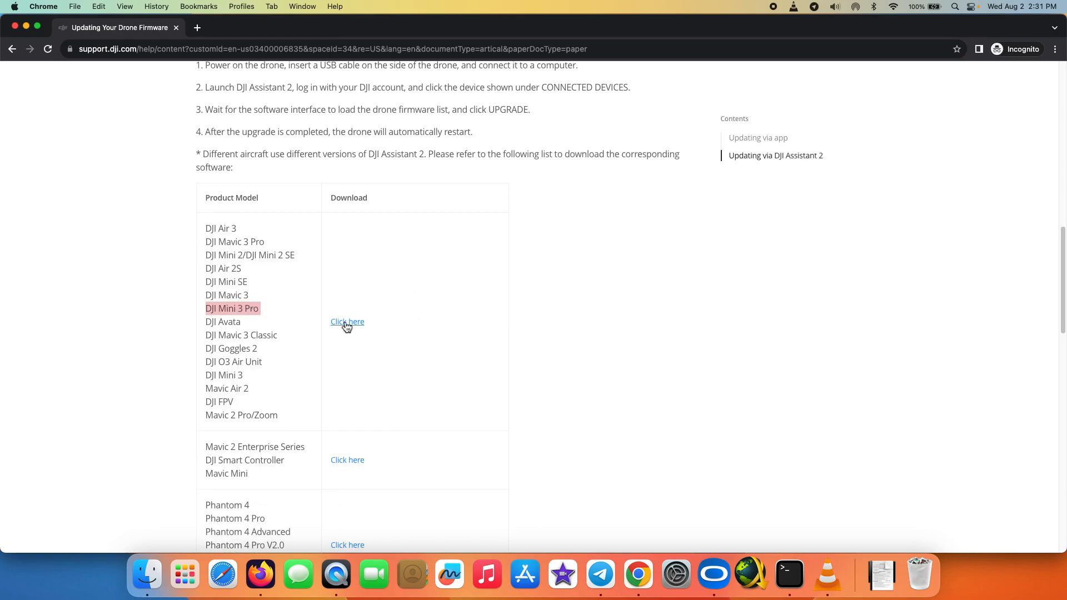
pyautogui.scroll(-3)
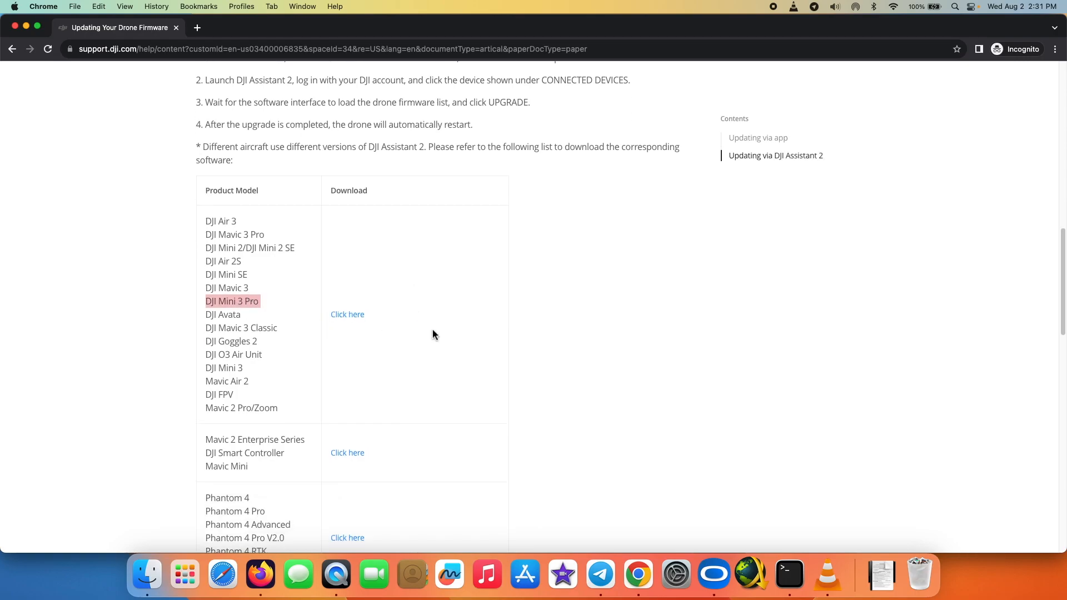
pyautogui.scroll(-3)
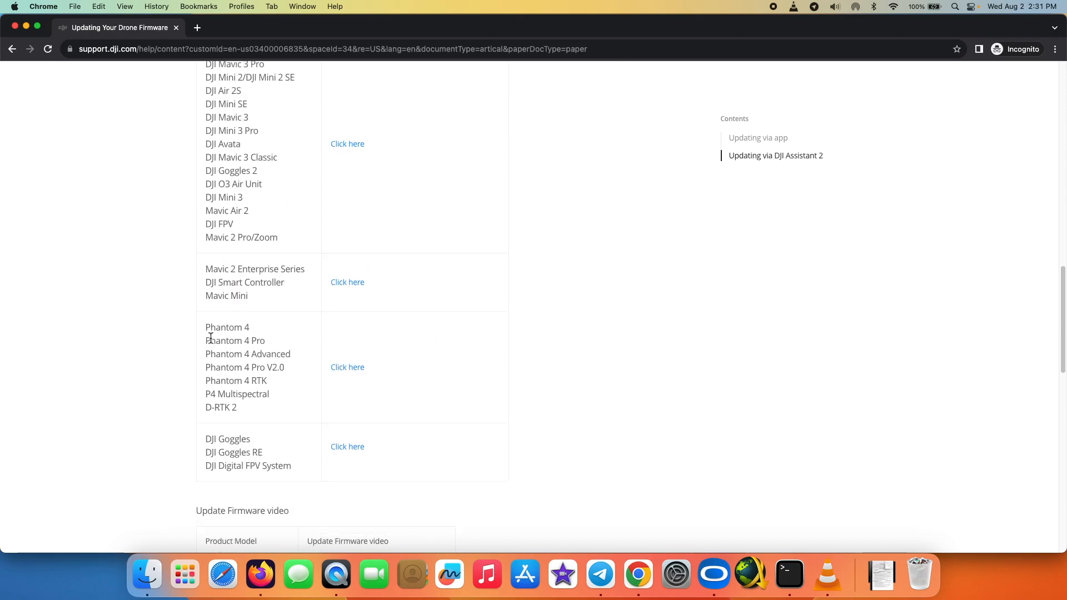
pyautogui.scroll(-3)
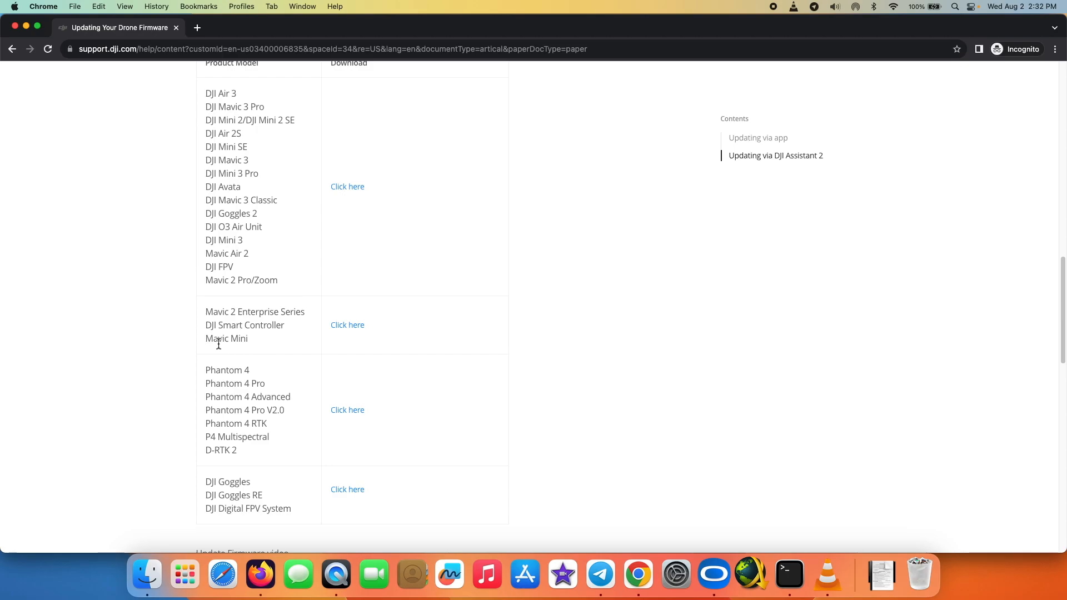
pyautogui.scroll(3)
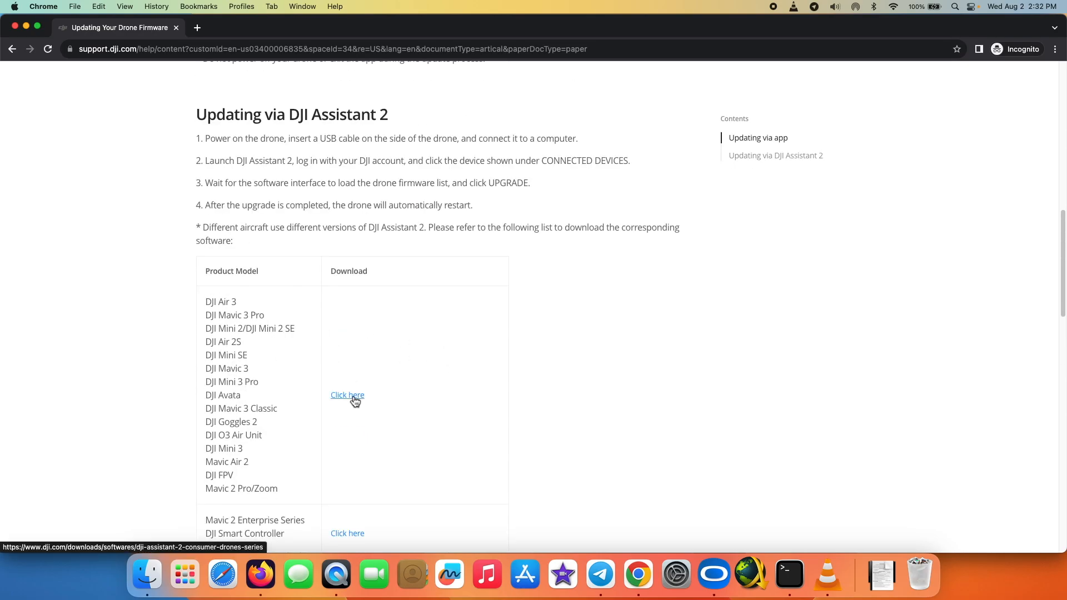
# - Follow the Mini 3 Pro link to the Download Center and download the Mac V2.1.19 pkg
pyautogui.click(346, 394)
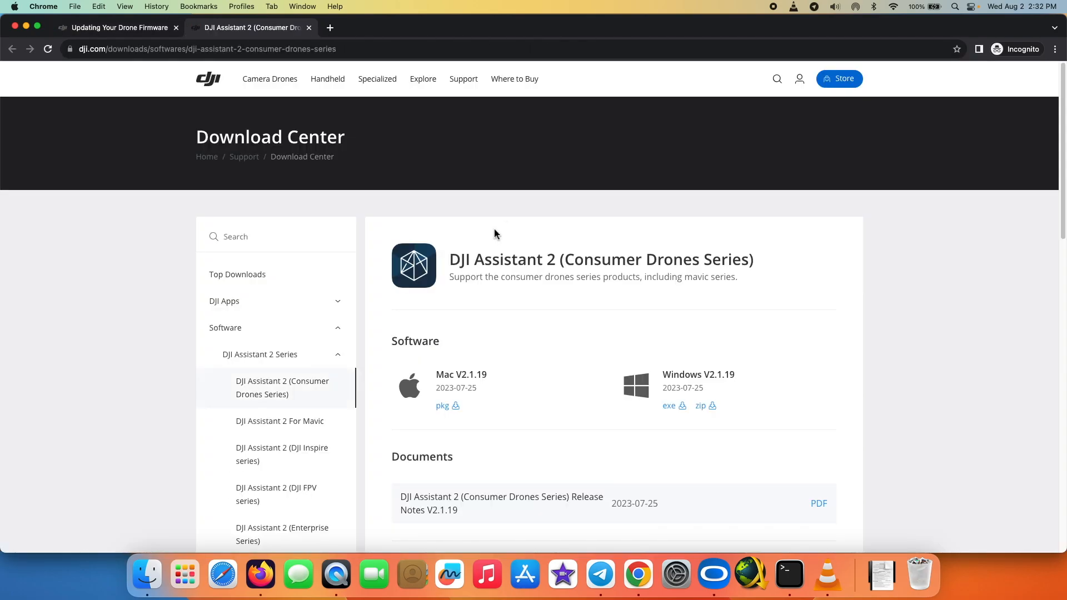
pyautogui.scroll(-3)
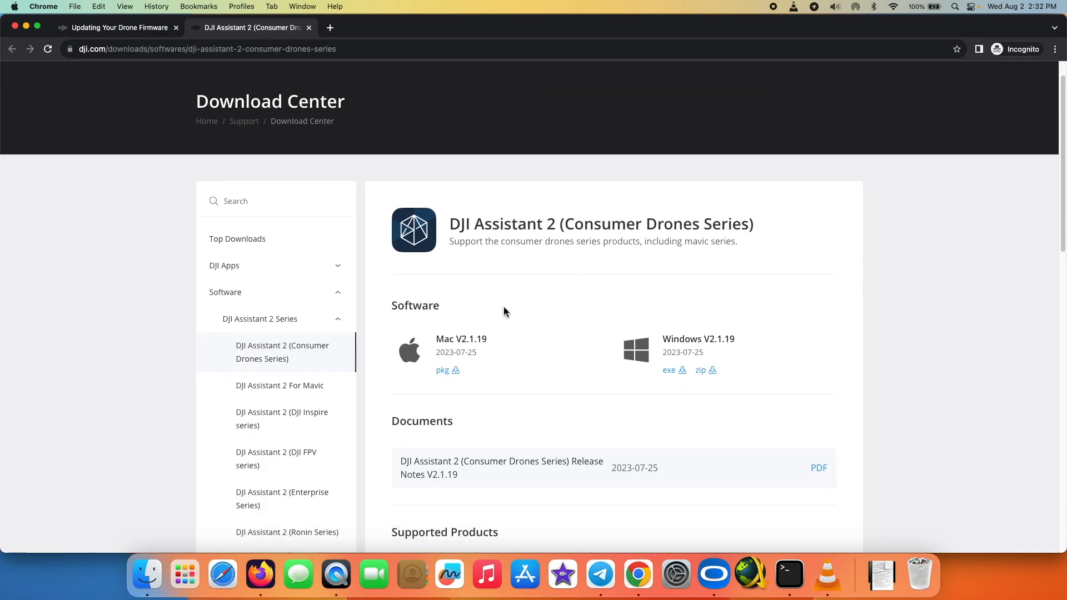
pyautogui.scroll(-3)
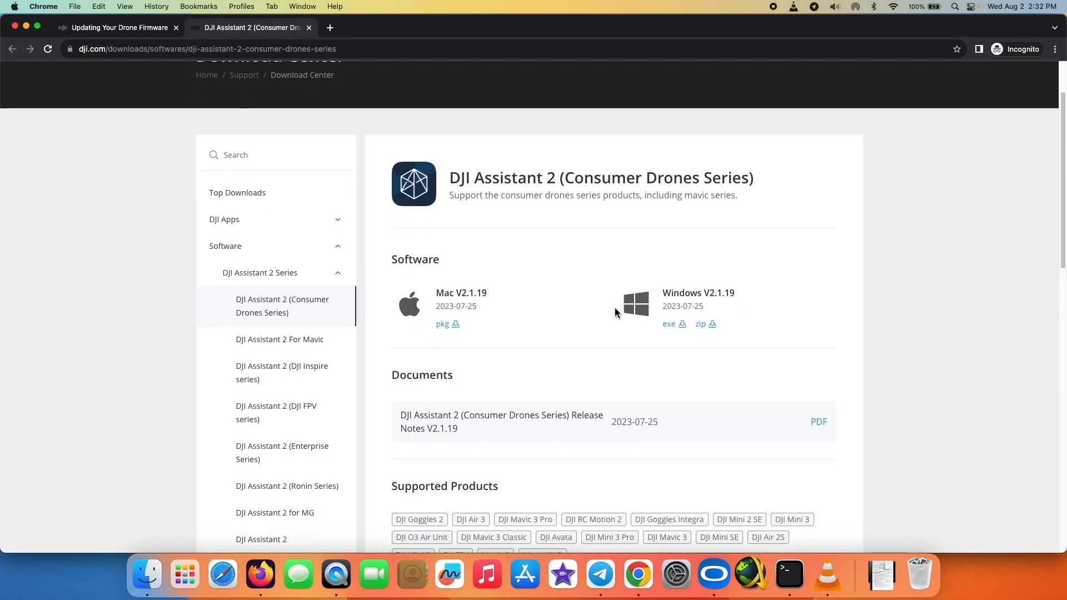
pyautogui.moveTo(442, 323)
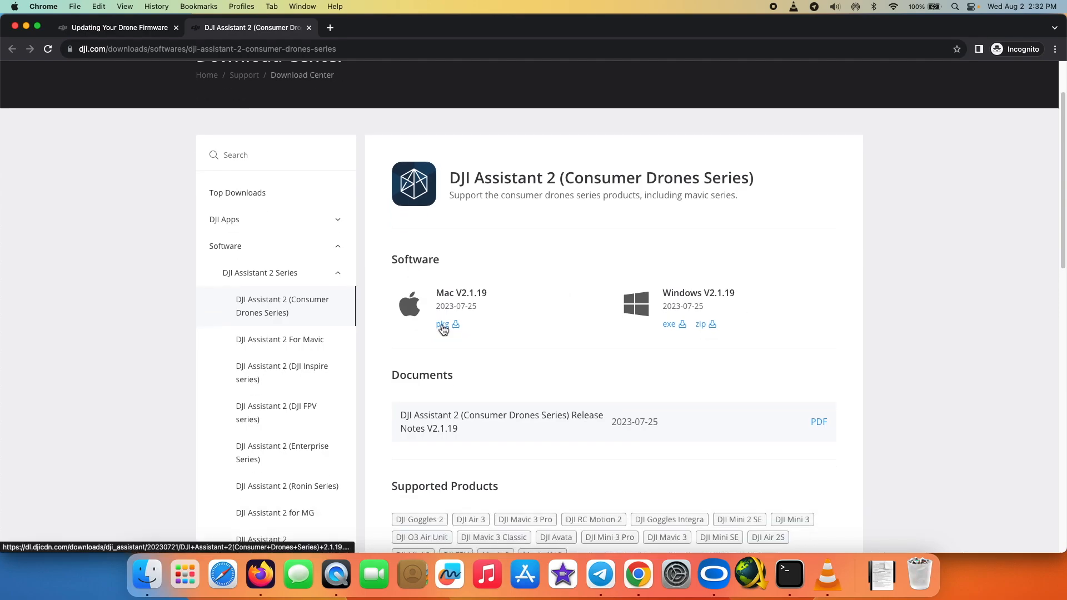
pyautogui.moveTo(447, 332)
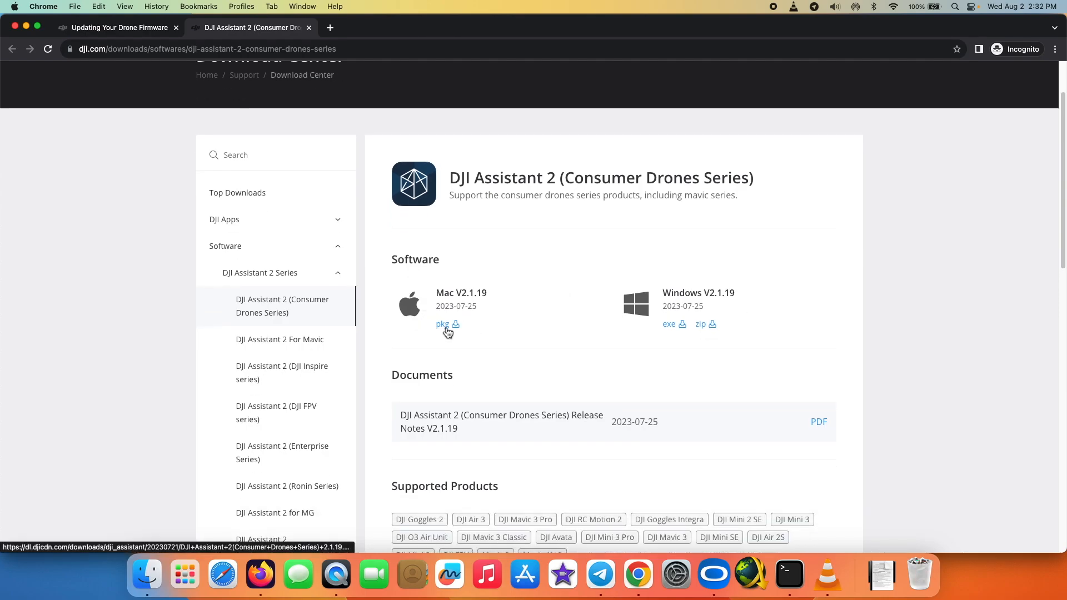
pyautogui.click(443, 324)
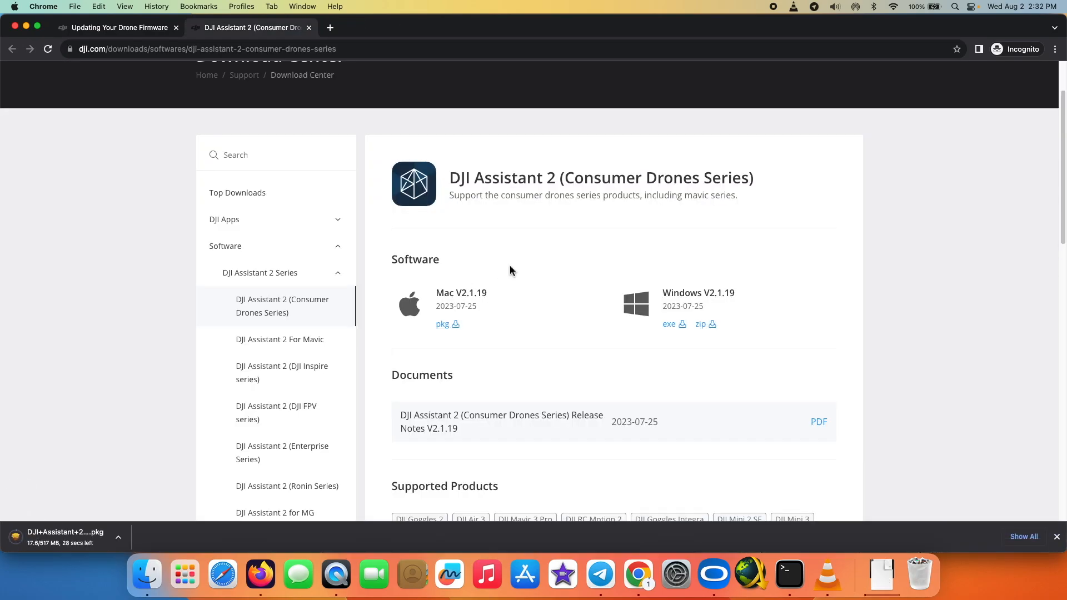
pyautogui.moveTo(594, 250)
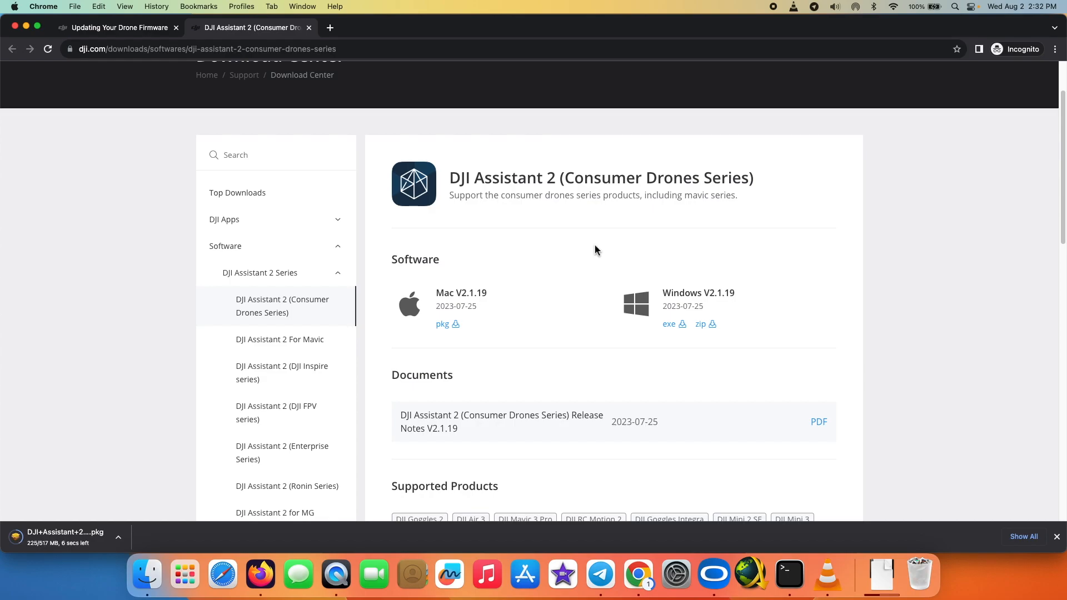
# - Launch the DJI Assistant 2 .pkg from Downloads and dismiss the unidentified developer alert
pyautogui.click(146, 575)
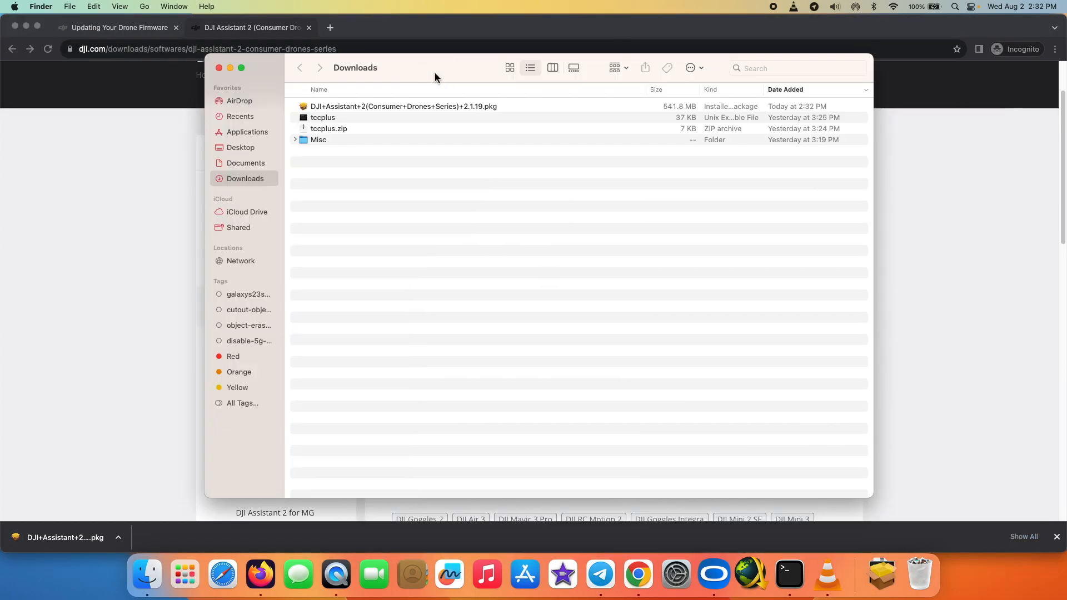
pyautogui.moveTo(401, 109)
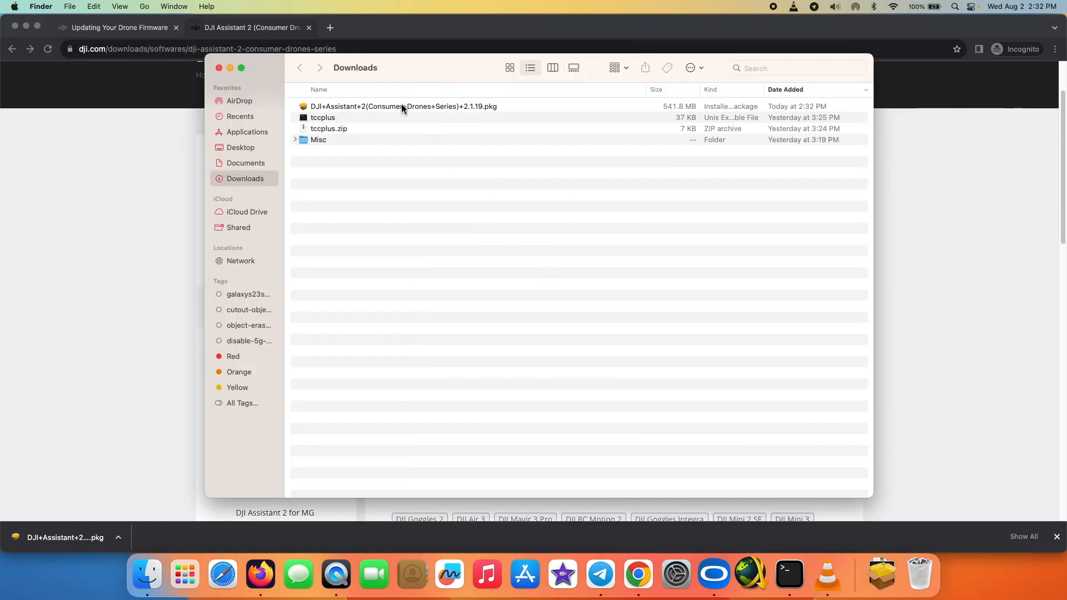
pyautogui.moveTo(424, 112)
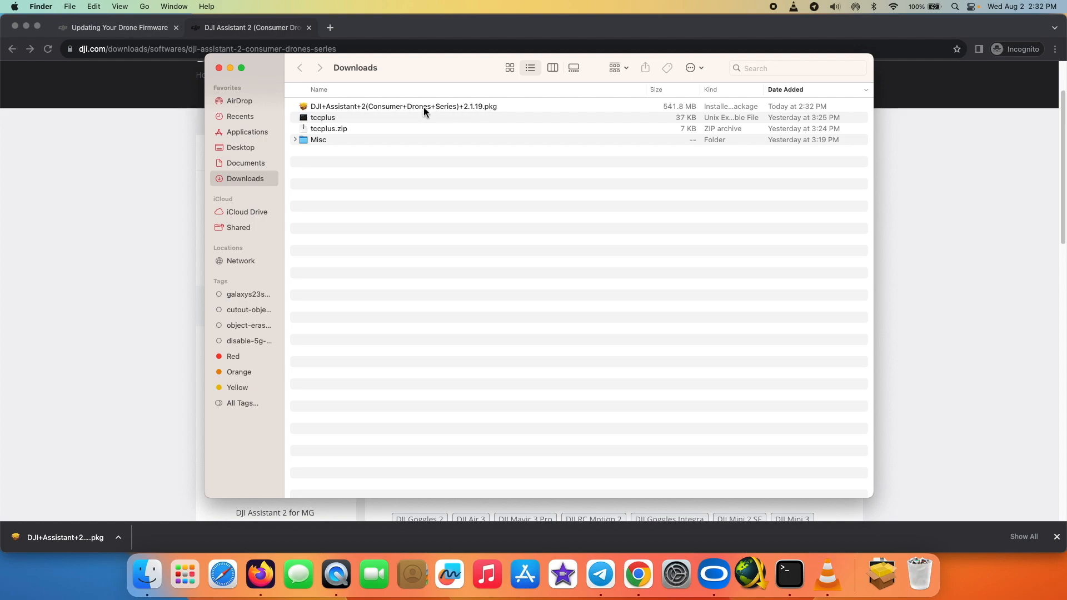
pyautogui.moveTo(414, 109)
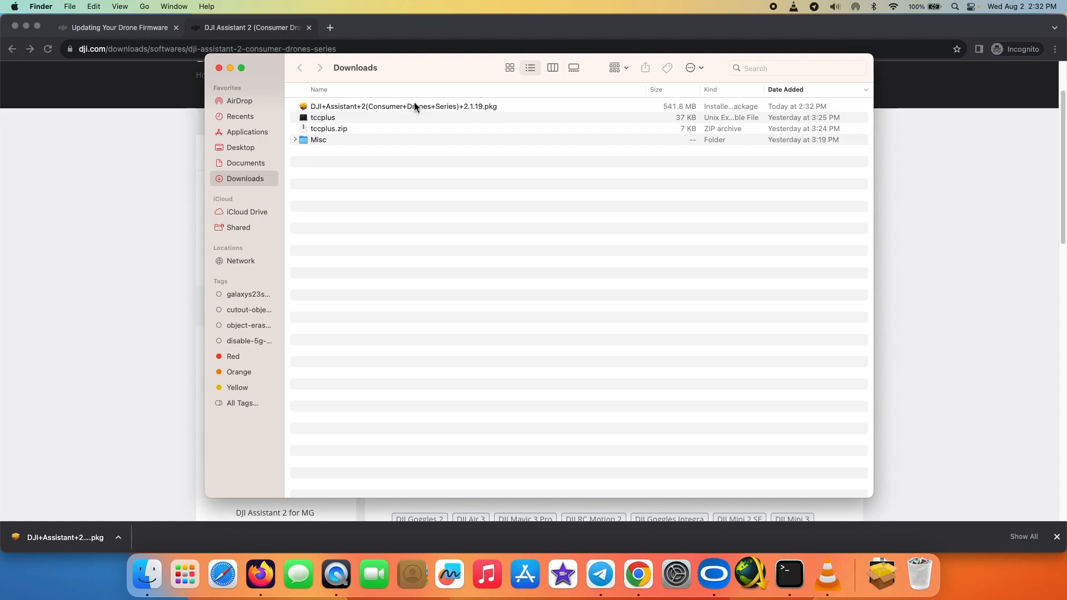
pyautogui.click(402, 106)
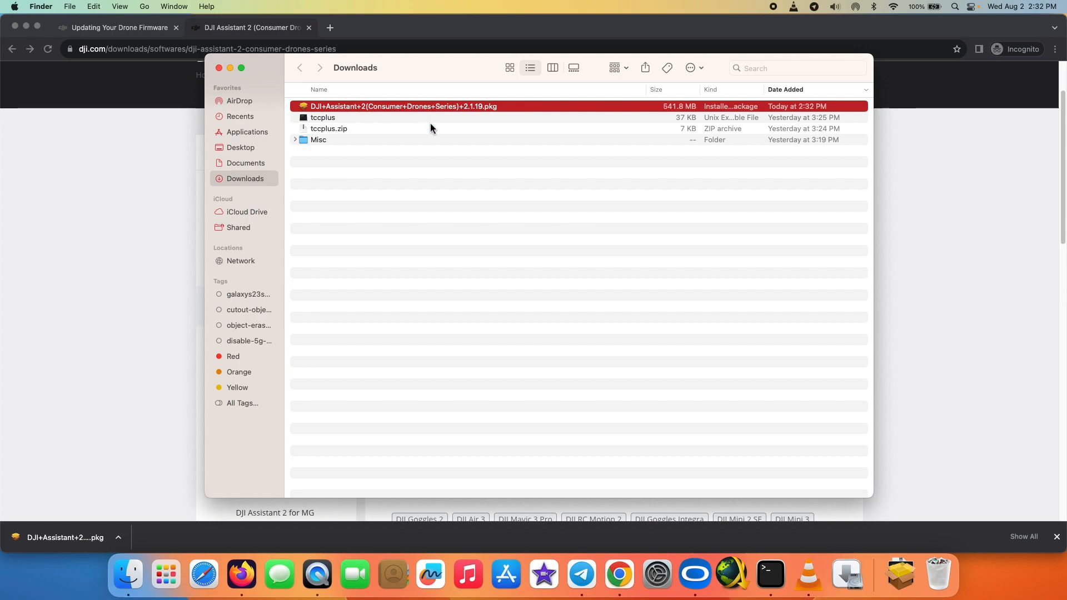
pyautogui.moveTo(510, 206)
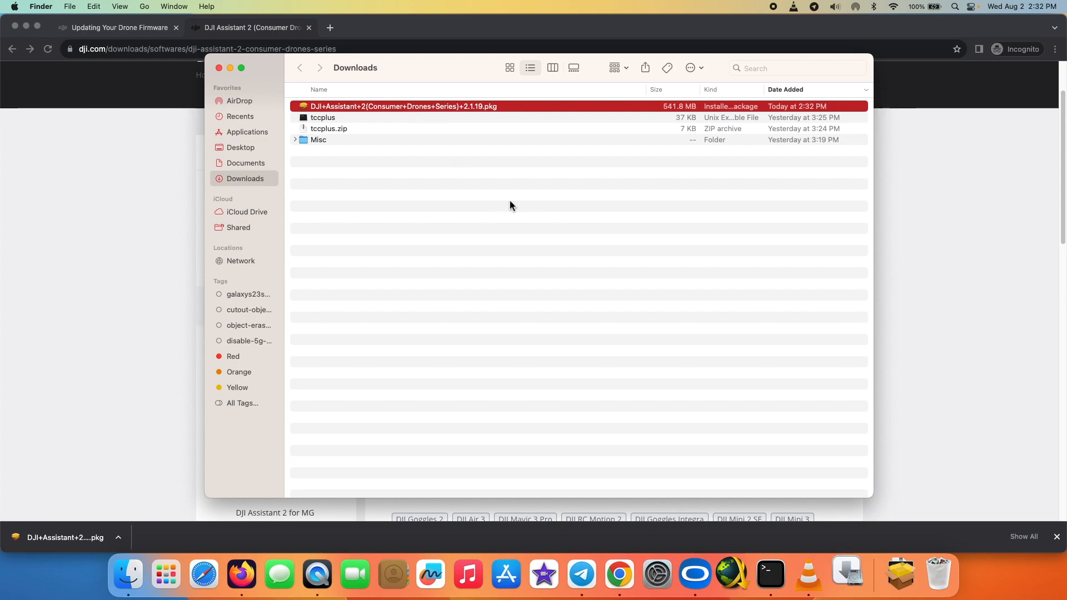
pyautogui.doubleClick(402, 107)
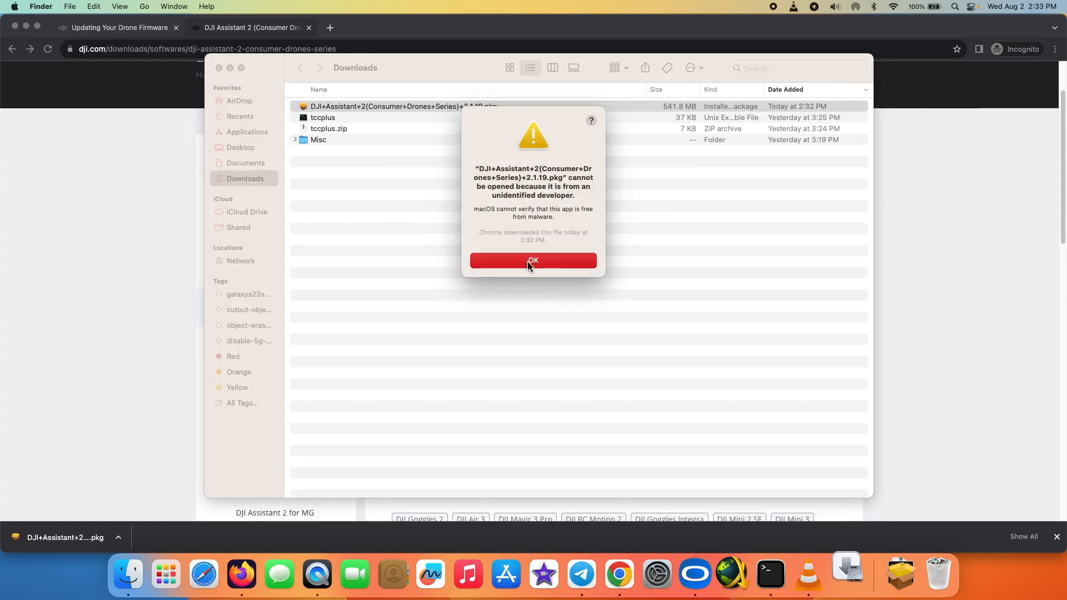
pyautogui.moveTo(551, 186)
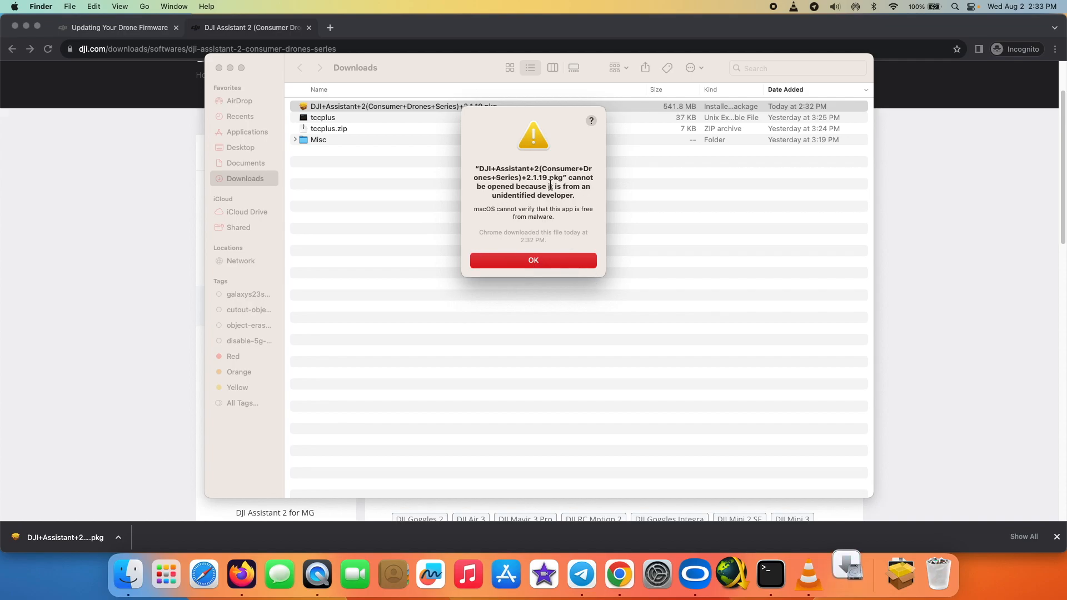
pyautogui.moveTo(535, 164)
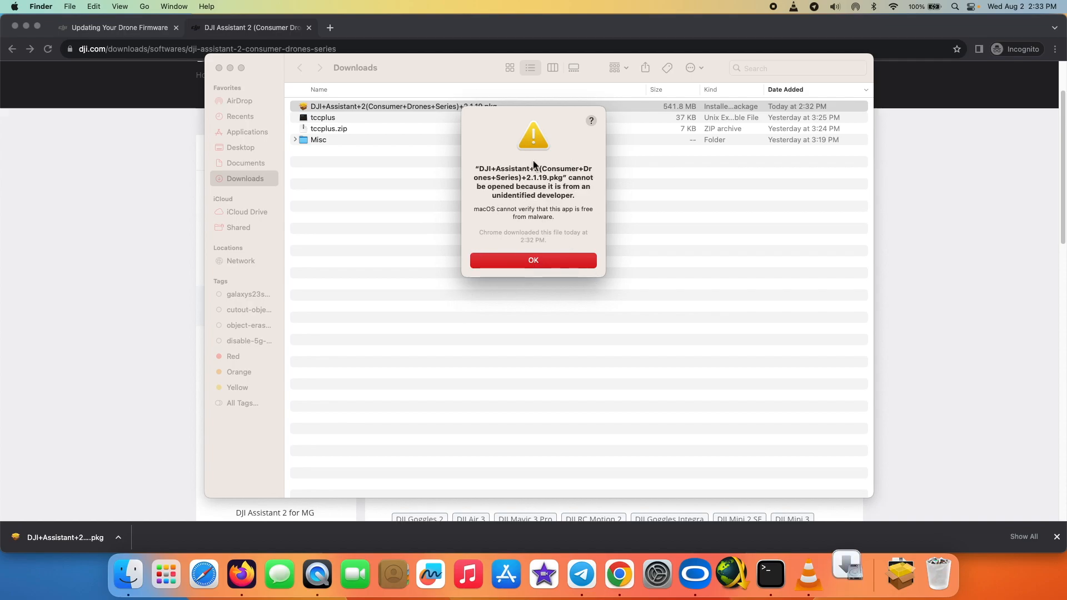
pyautogui.moveTo(432, 180)
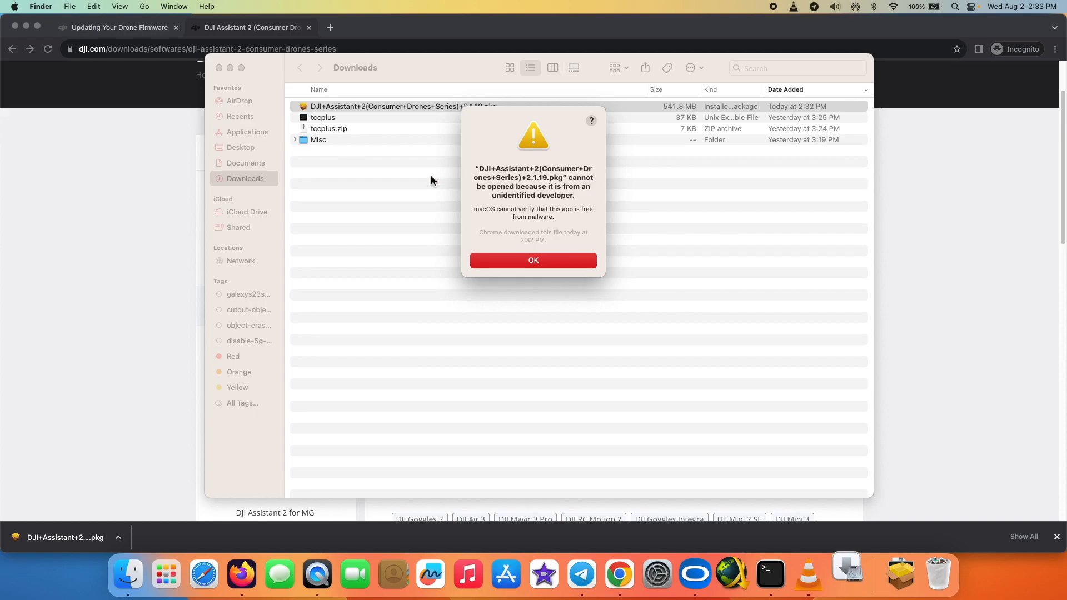
pyautogui.click(533, 260)
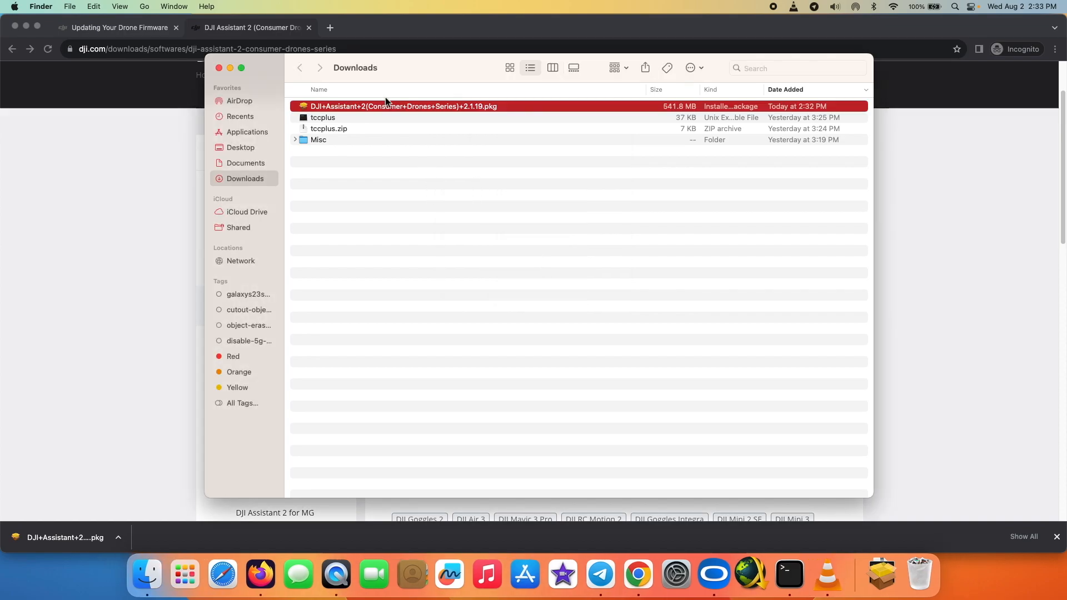
pyautogui.click(14, 6)
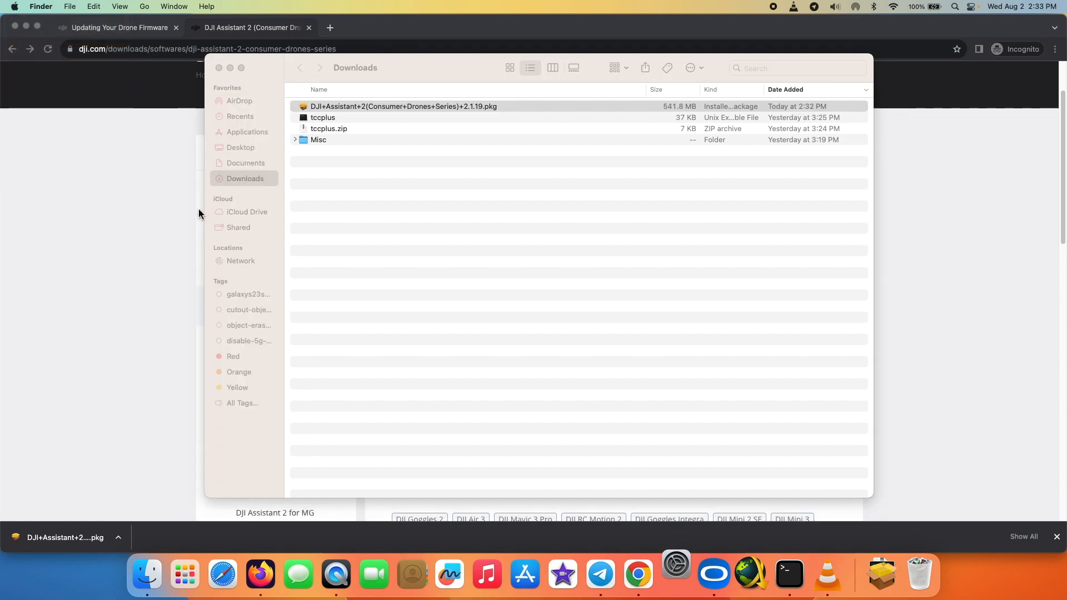
# - Show the Privacy & Security pane listing the blocked DJI Assistant 2 pkg
pyautogui.click(675, 573)
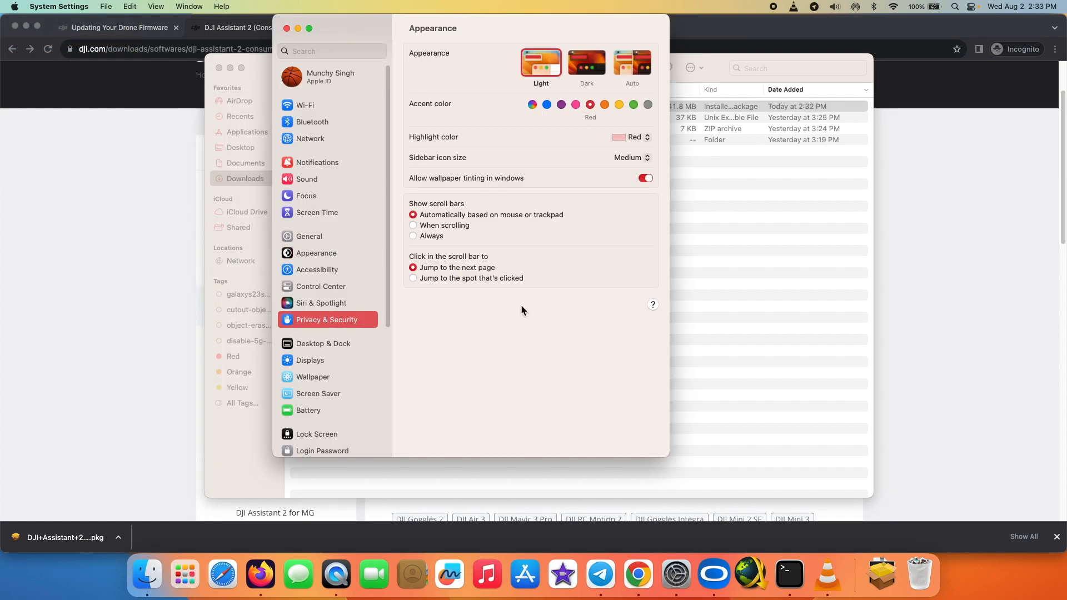
pyautogui.click(327, 321)
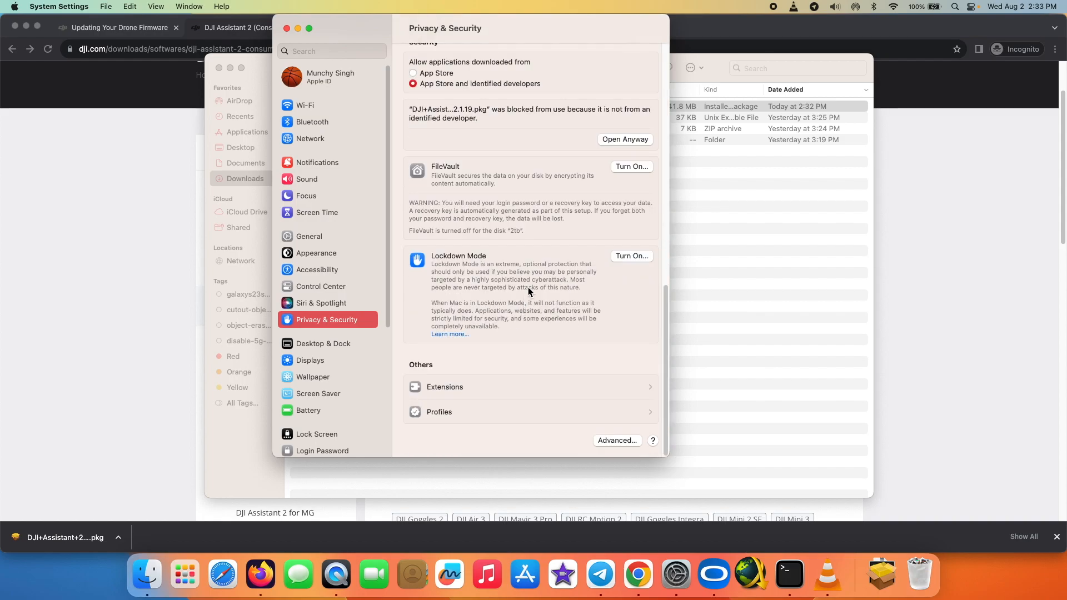
pyautogui.moveTo(536, 121)
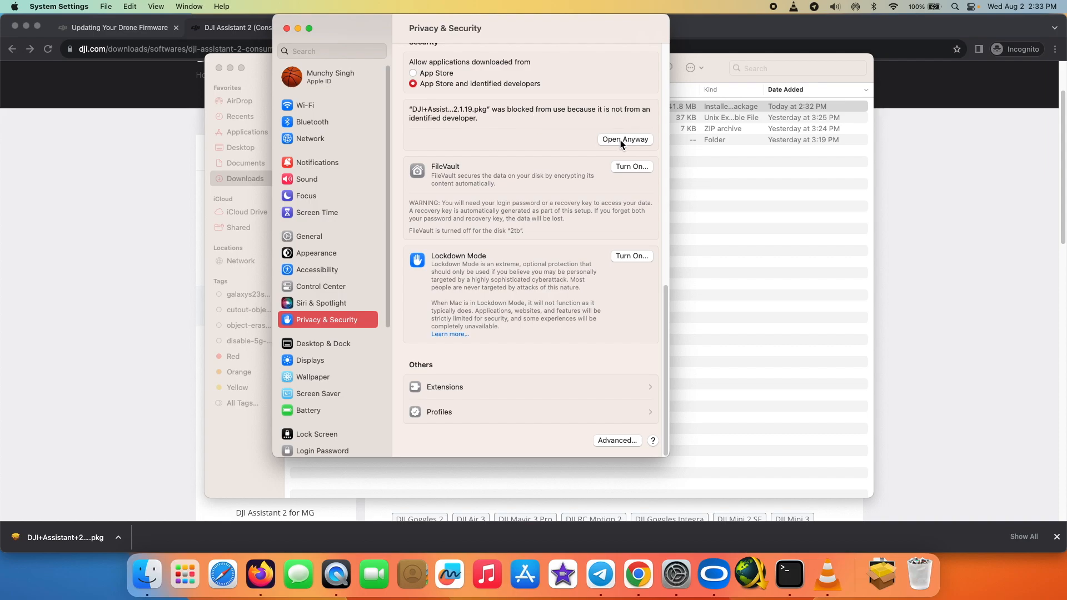
# - Choose Open Anyway and confirm with the Mac password via Modify Settings
pyautogui.click(624, 139)
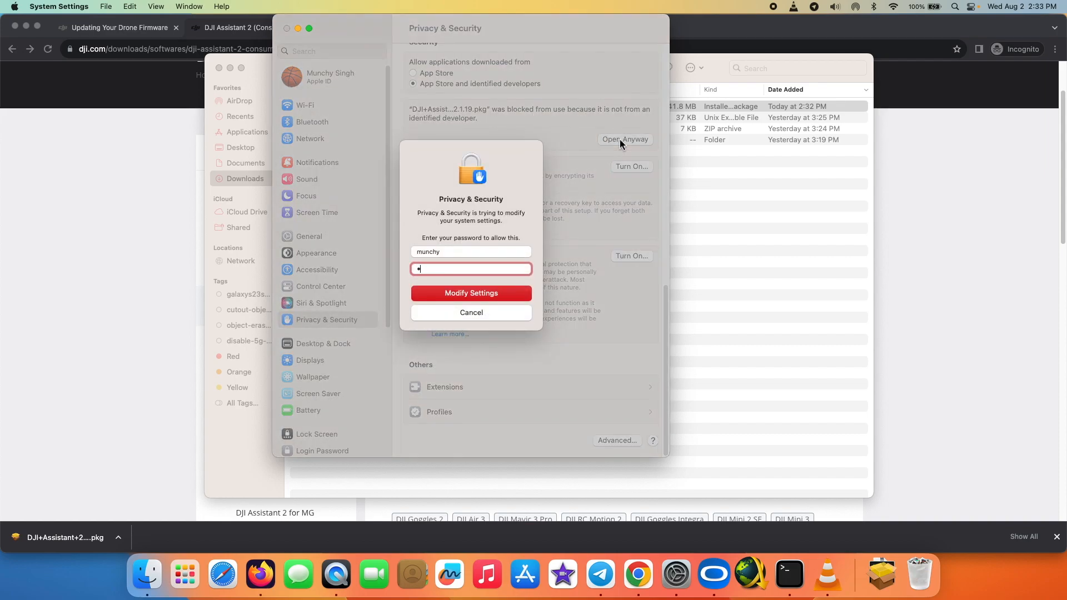
pyautogui.write('password')
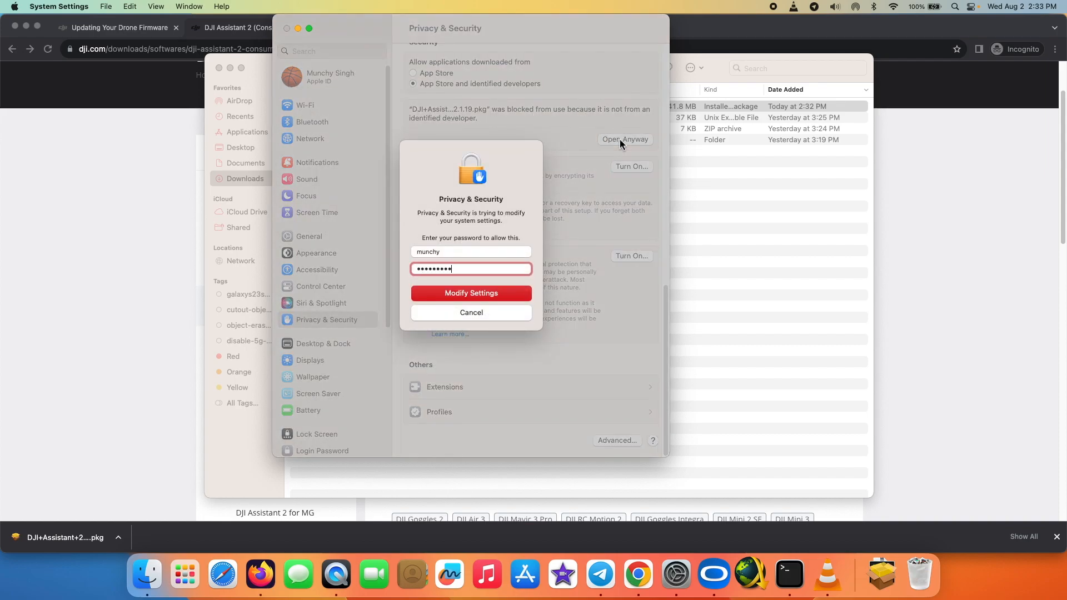
pyautogui.click(471, 292)
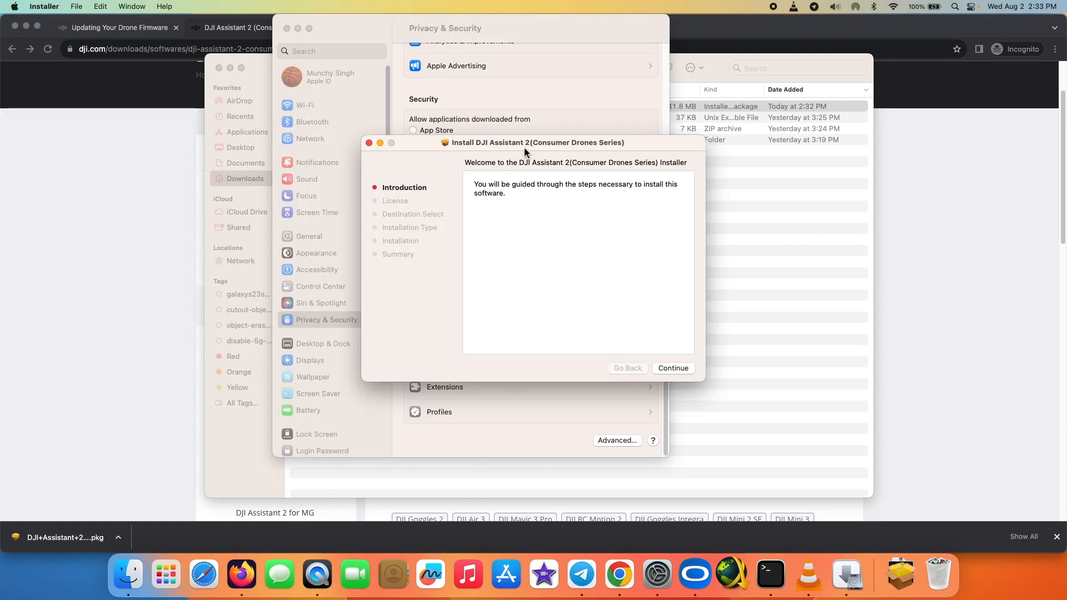
pyautogui.moveTo(536, 244)
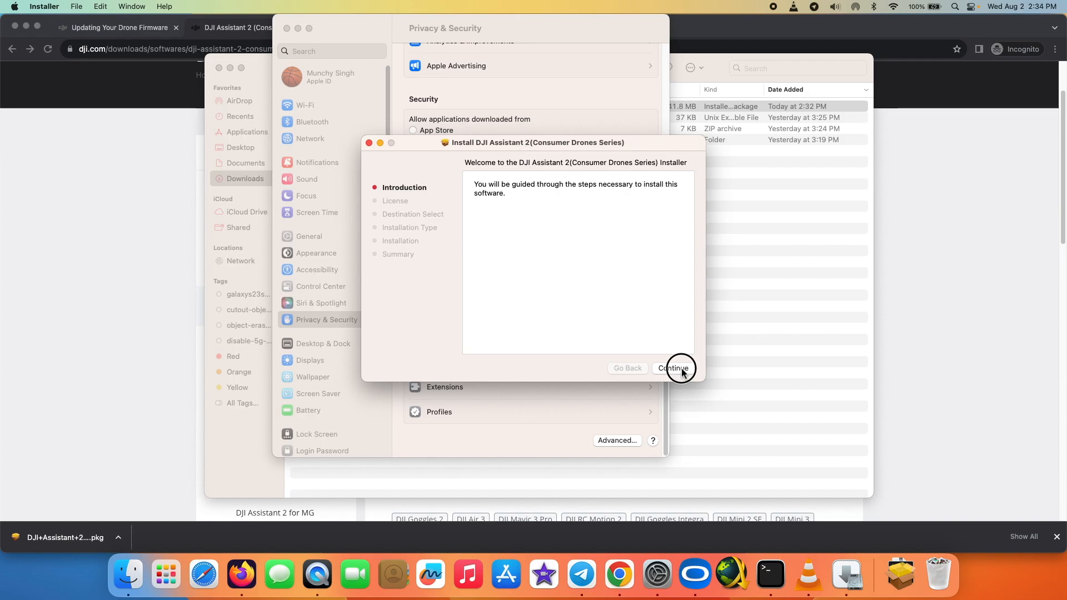
# - Agree to the license, keep the 2tb disk destination and authorize the standard install with the password
pyautogui.click(672, 368)
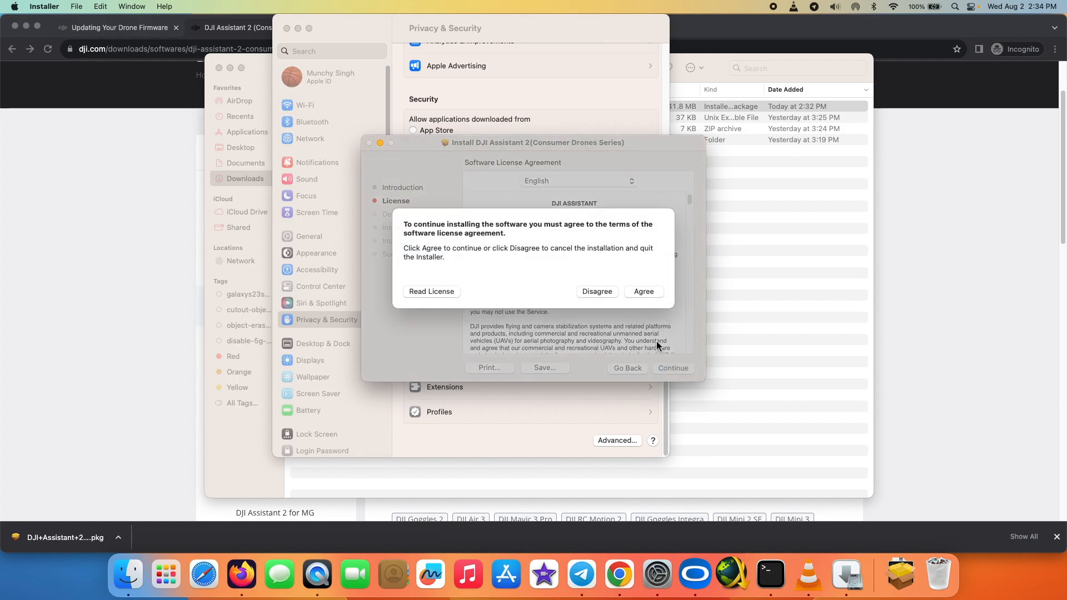
pyautogui.click(643, 291)
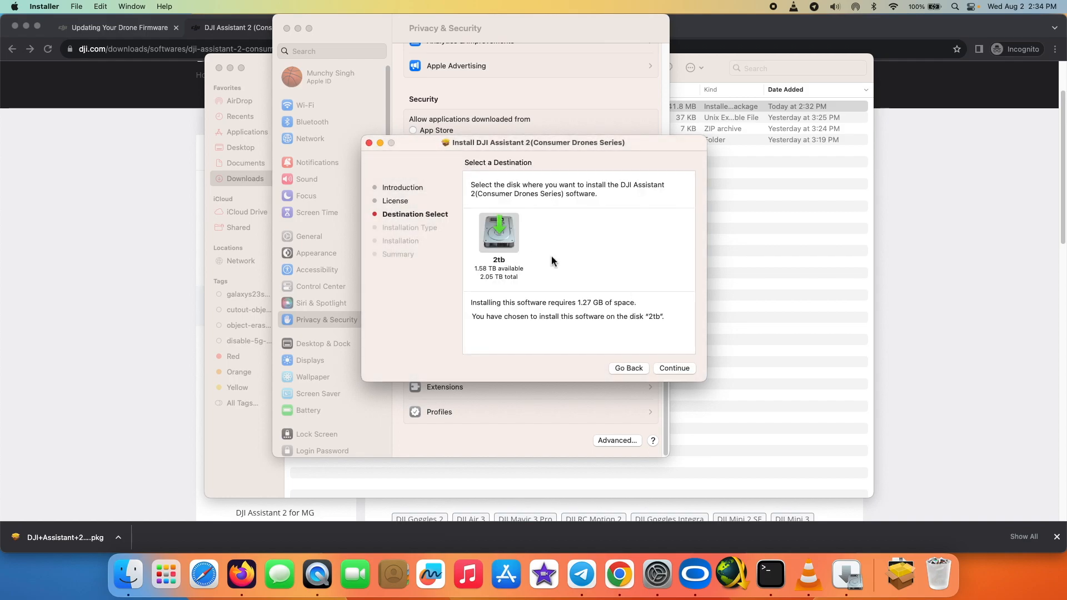
pyautogui.click(673, 368)
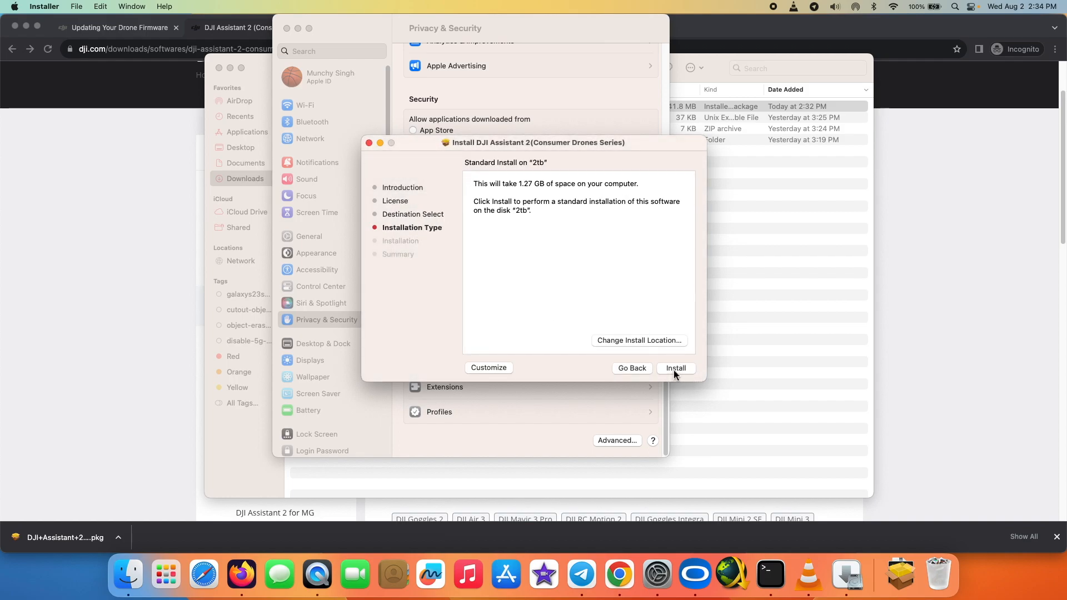
pyautogui.click(675, 368)
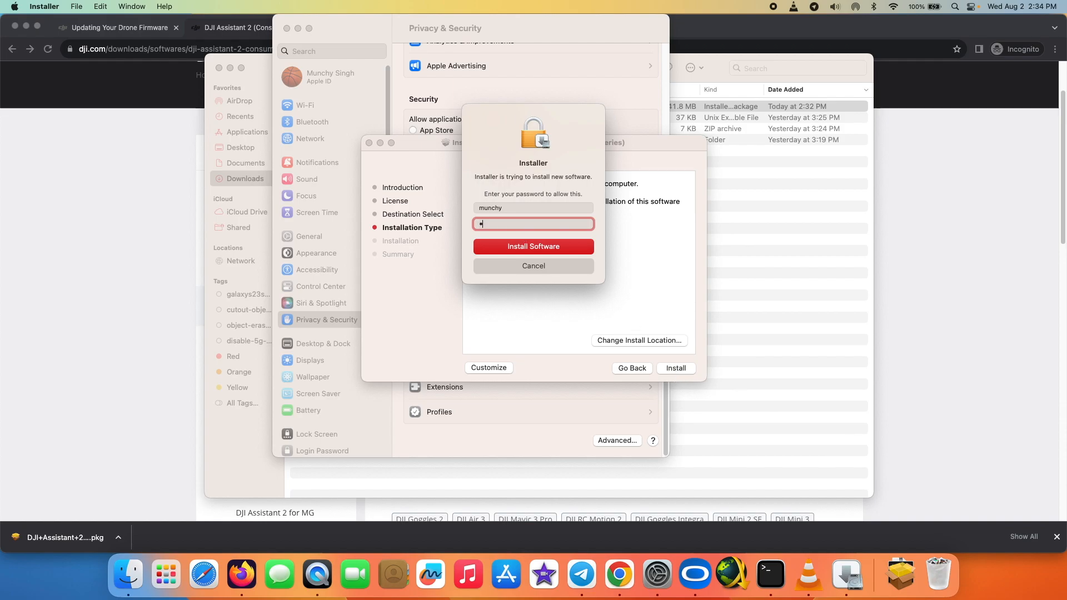
pyautogui.write('password')
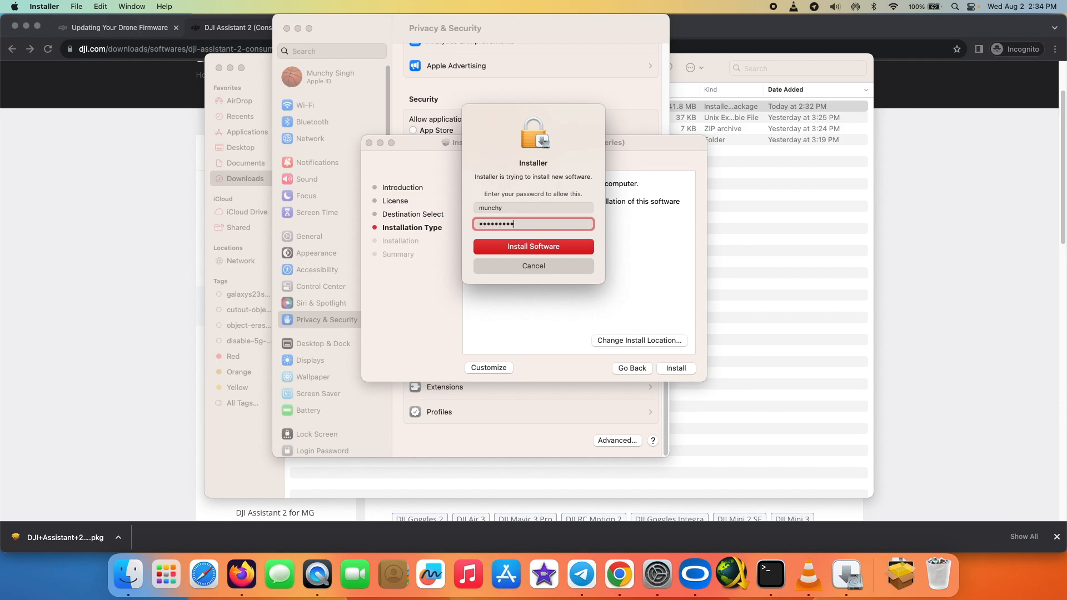
pyautogui.click(532, 247)
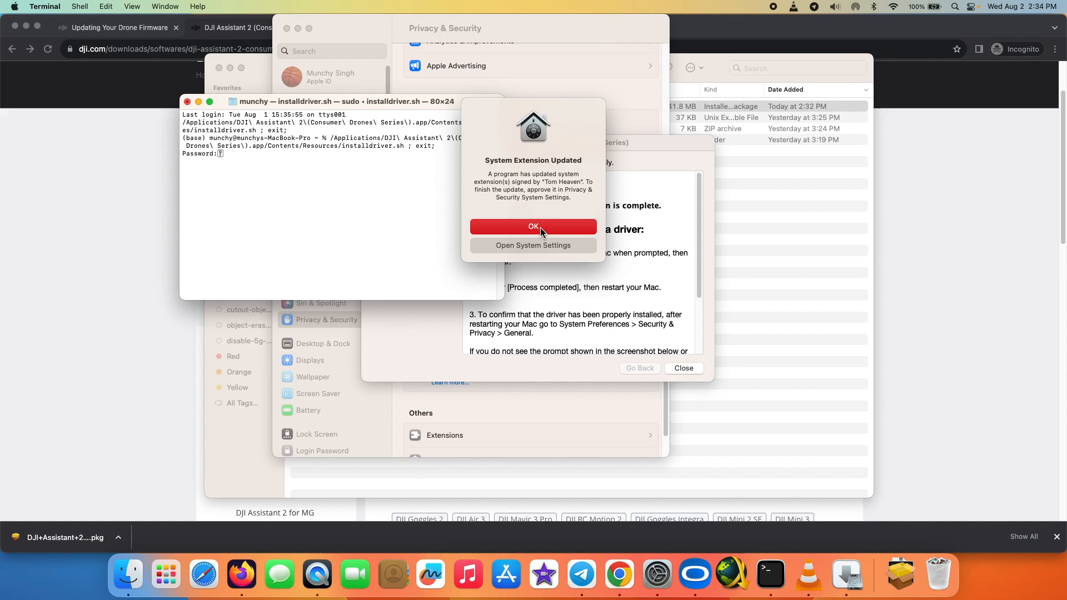
# - Dismiss the System Extension Updated alert and close the finished driver script window
pyautogui.click(532, 225)
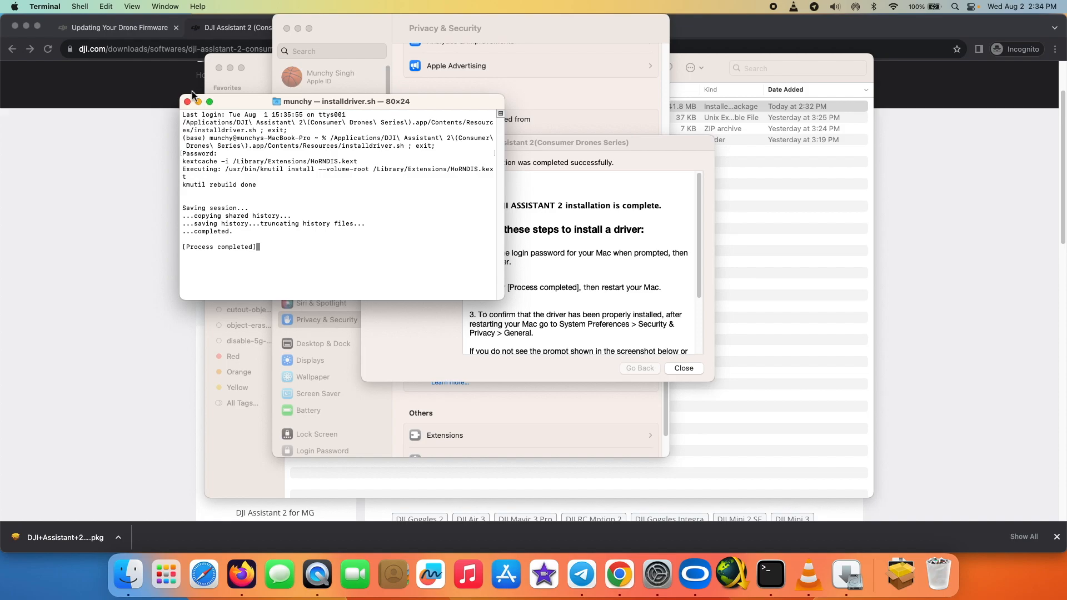
pyautogui.click(187, 101)
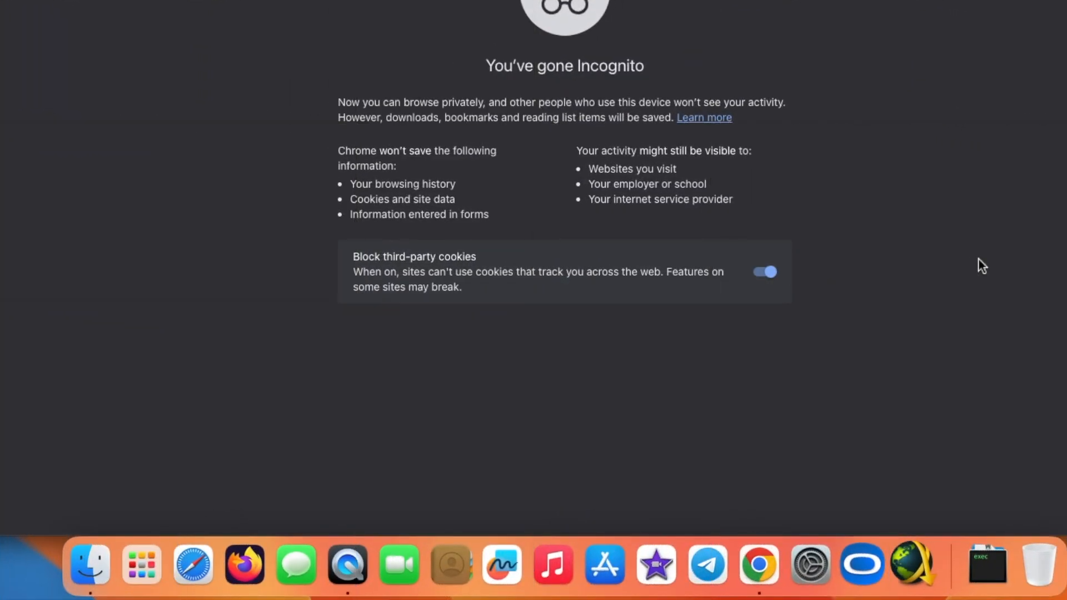
pyautogui.moveTo(141, 565)
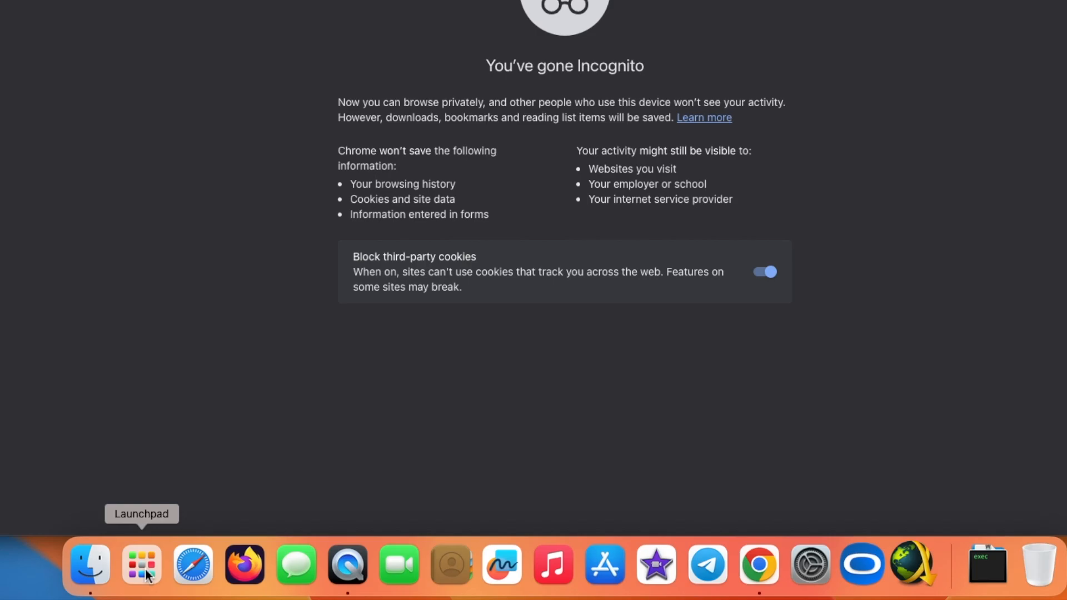
# - Launch DJI Assistant 2 (Consumer Drones Series) from Launchpad
pyautogui.click(141, 564)
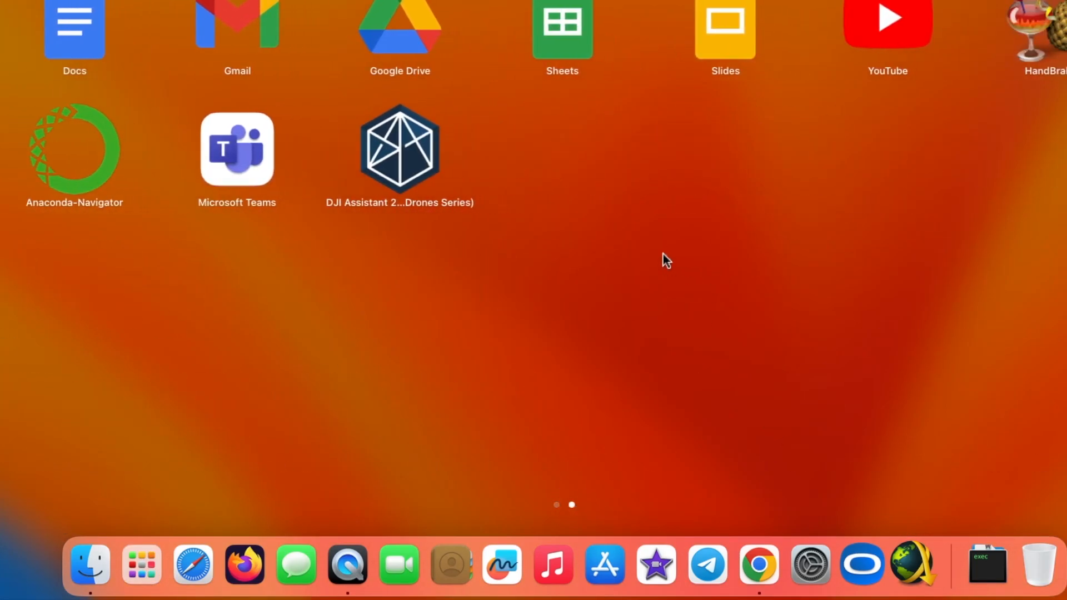
pyautogui.click(757, 565)
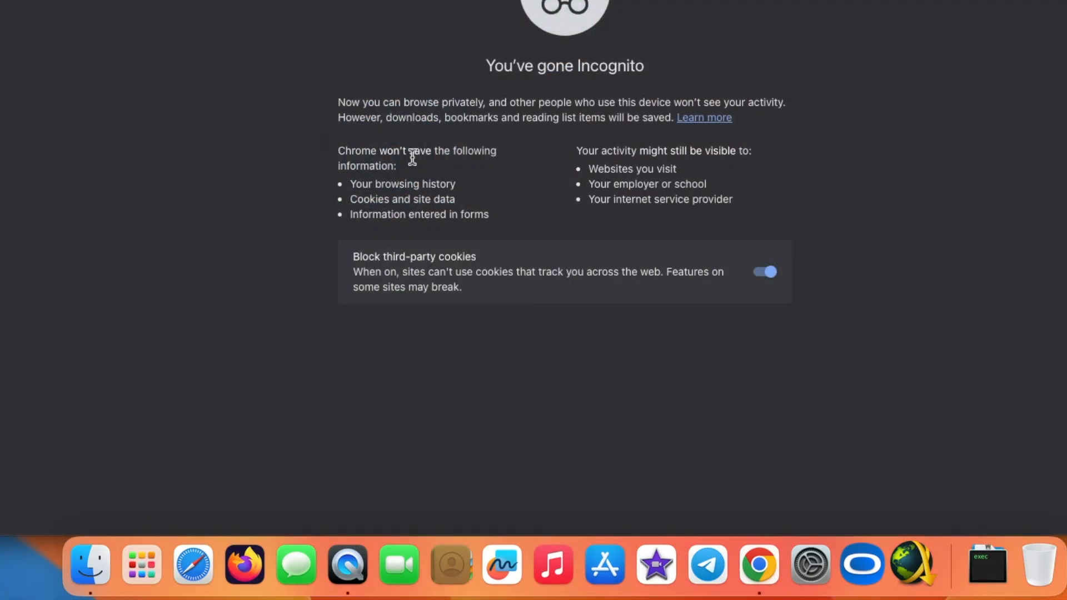
pyautogui.moveTo(323, 56)
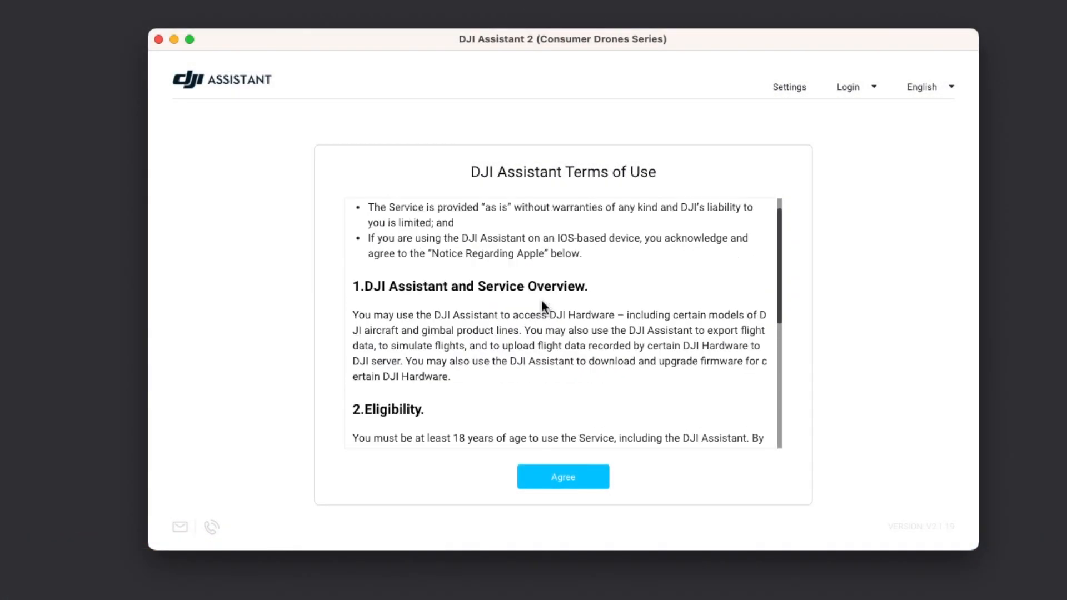
# - Accept Terms of Use and Privacy Policy, pass Data Authorization and join the Product Improvement Program
pyautogui.click(562, 477)
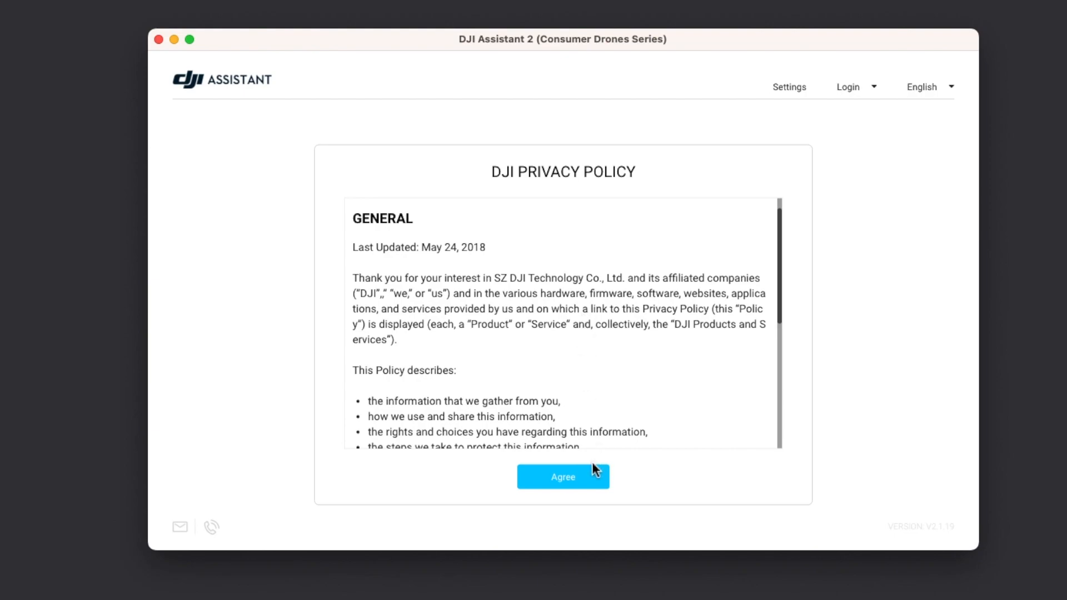
pyautogui.click(562, 477)
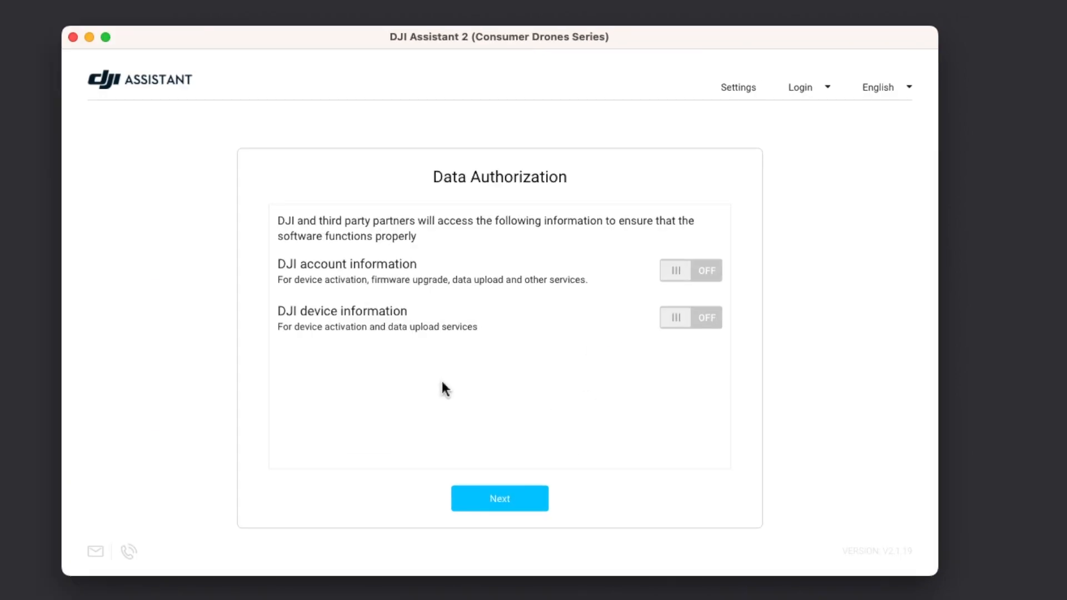
pyautogui.click(499, 498)
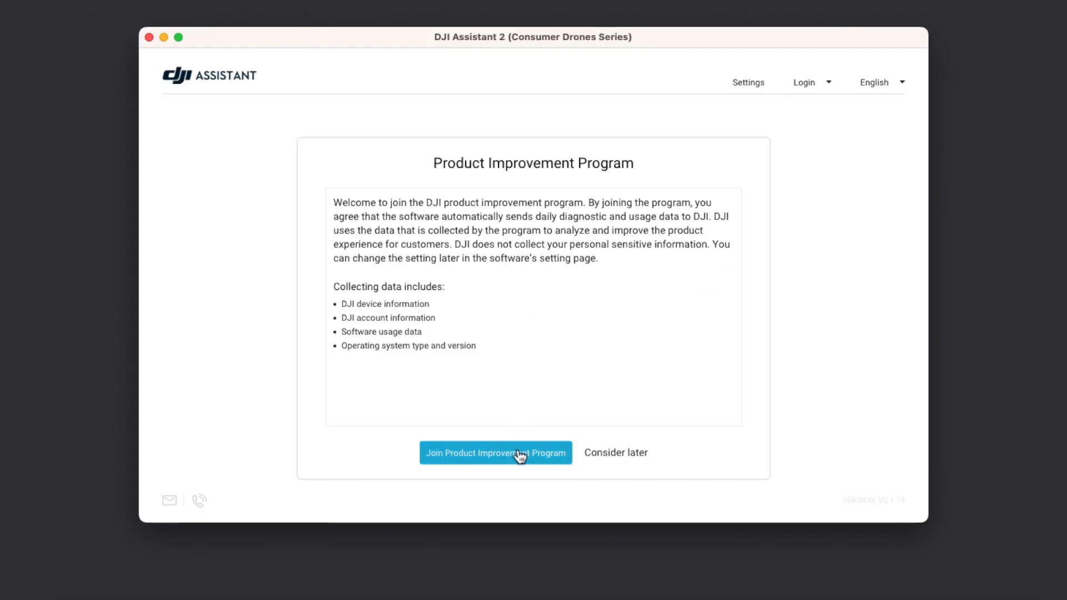
pyautogui.click(496, 453)
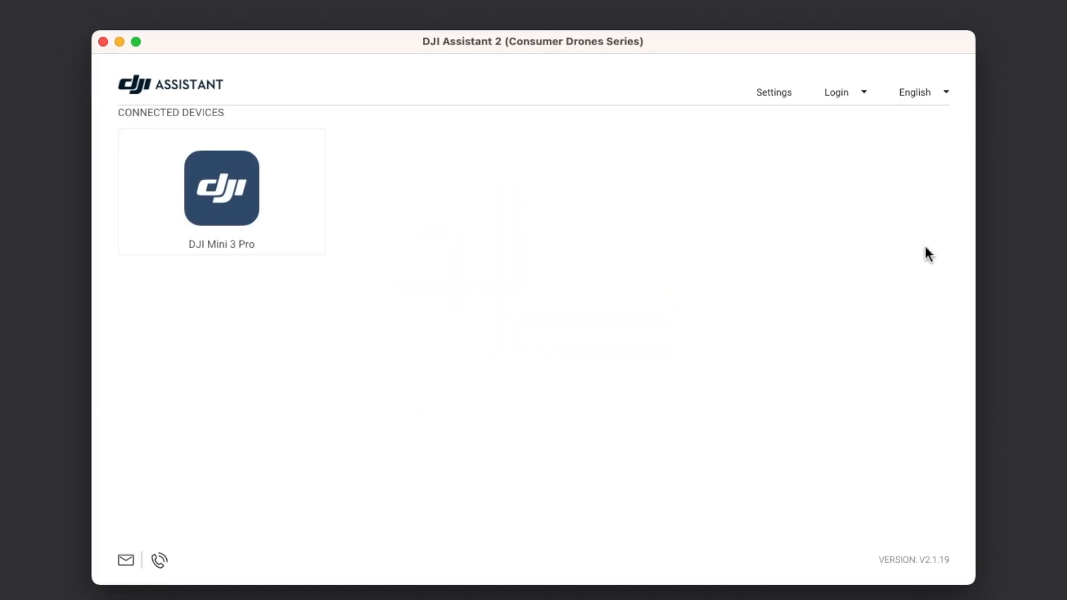
pyautogui.moveTo(377, 275)
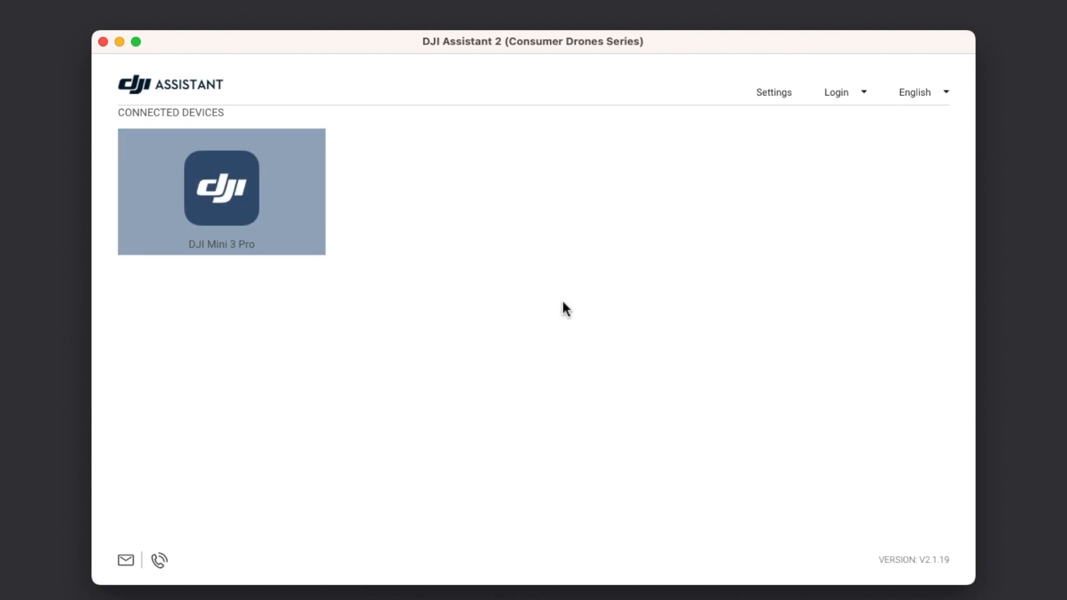
# - Select the connected DJI Mini 3 Pro tile to show its Firmware Update page at V01.00.0600
pyautogui.click(221, 186)
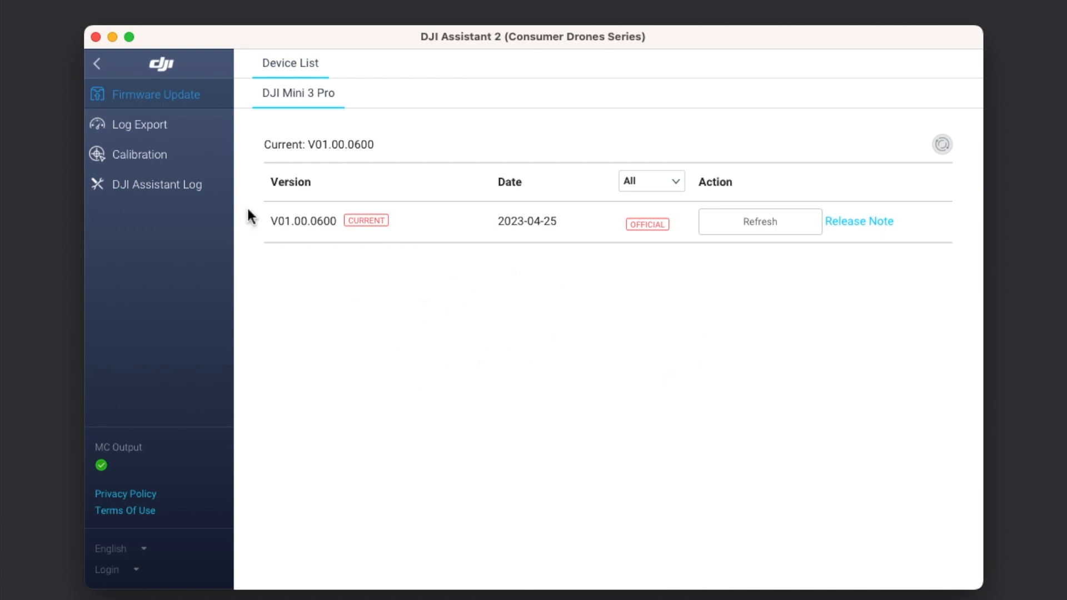
pyautogui.moveTo(327, 250)
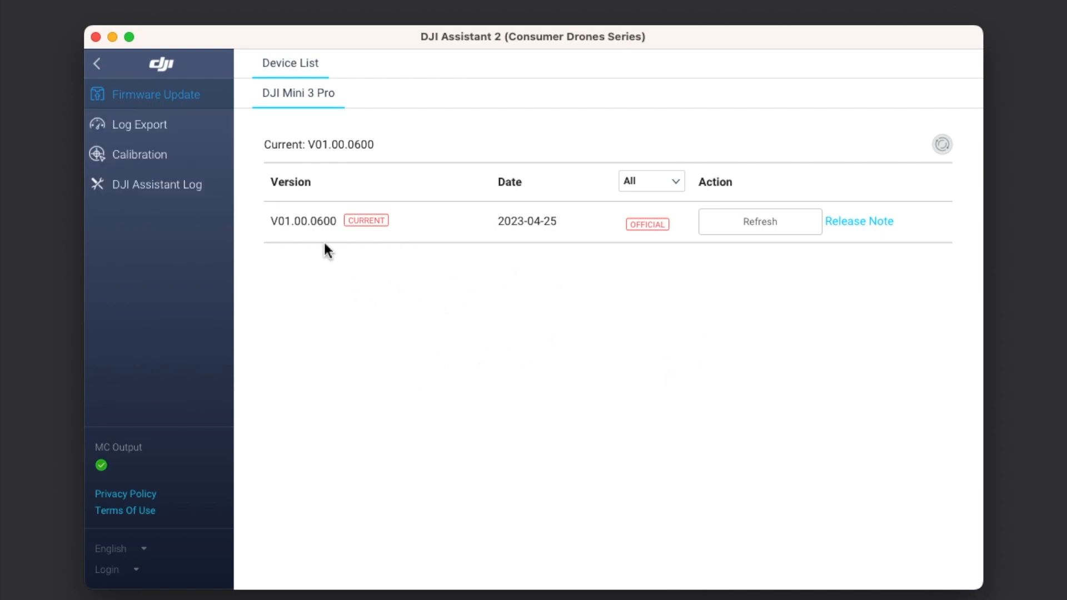
pyautogui.moveTo(378, 238)
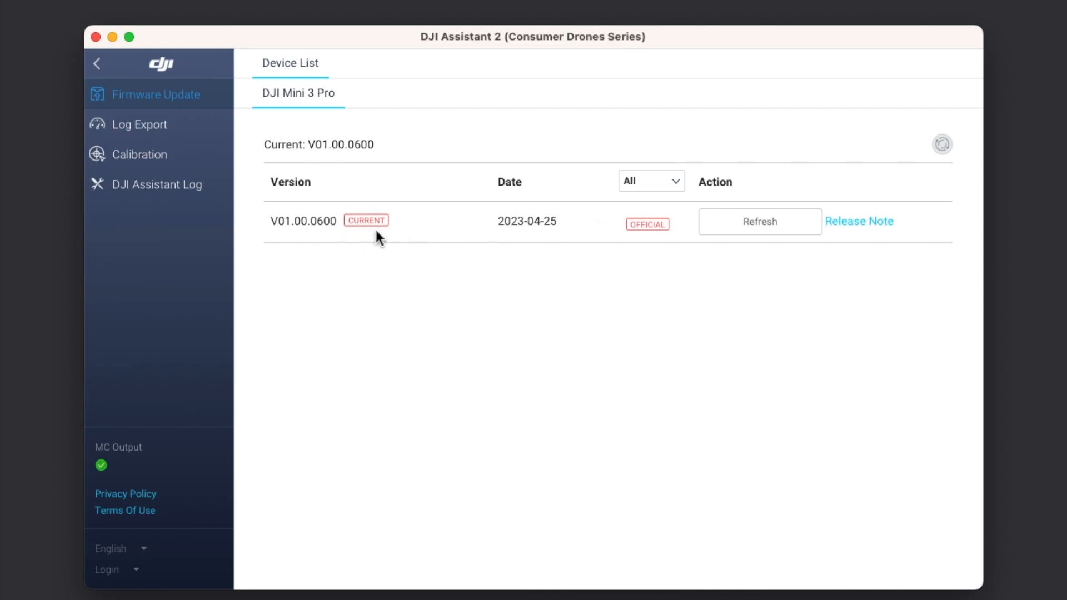
pyautogui.moveTo(425, 259)
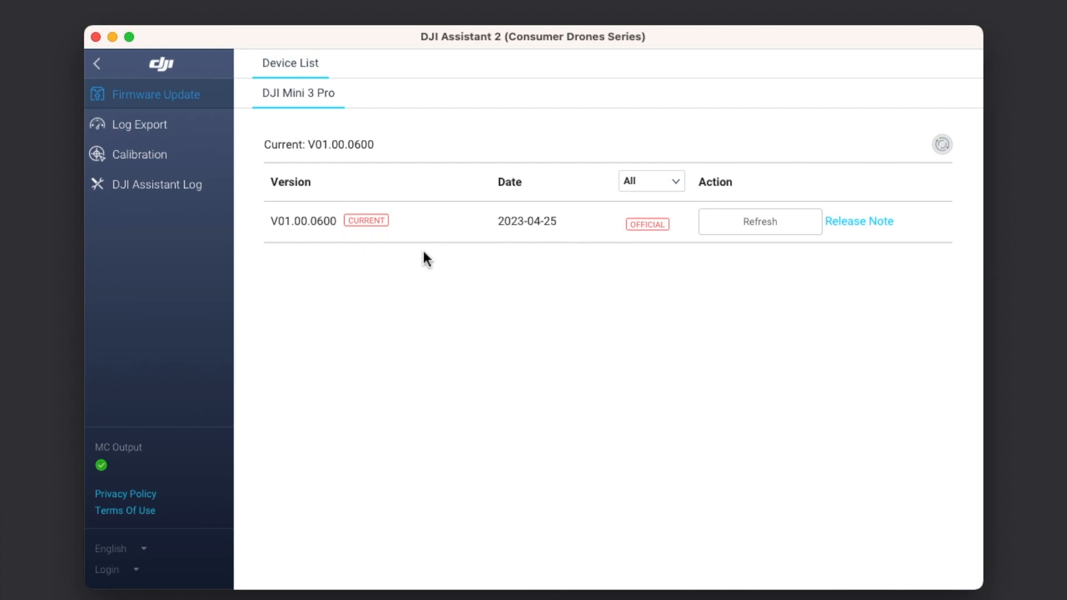
pyautogui.moveTo(605, 284)
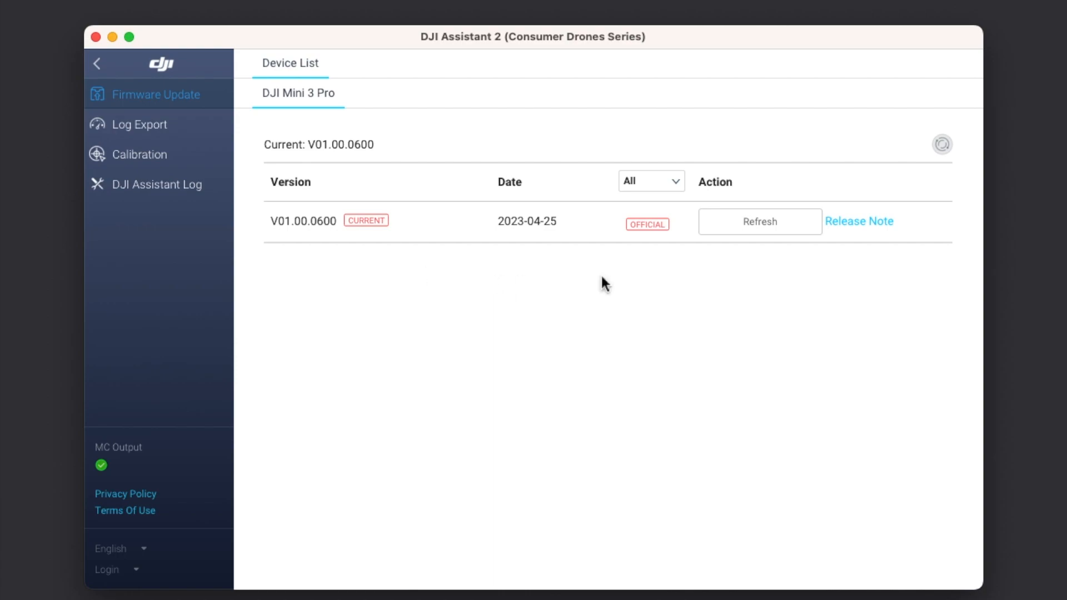
pyautogui.moveTo(353, 257)
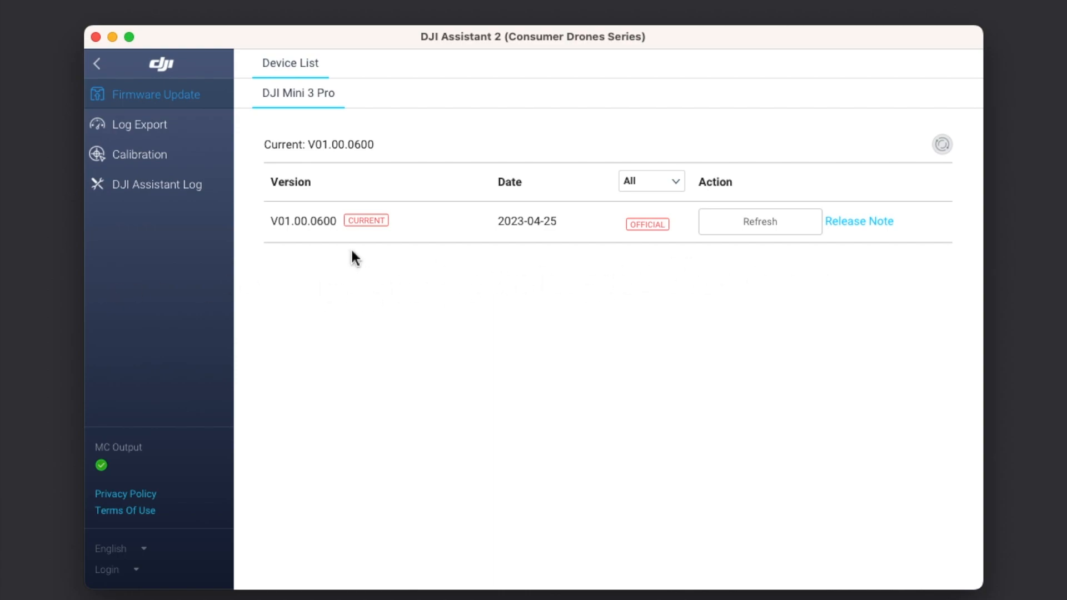
pyautogui.moveTo(430, 269)
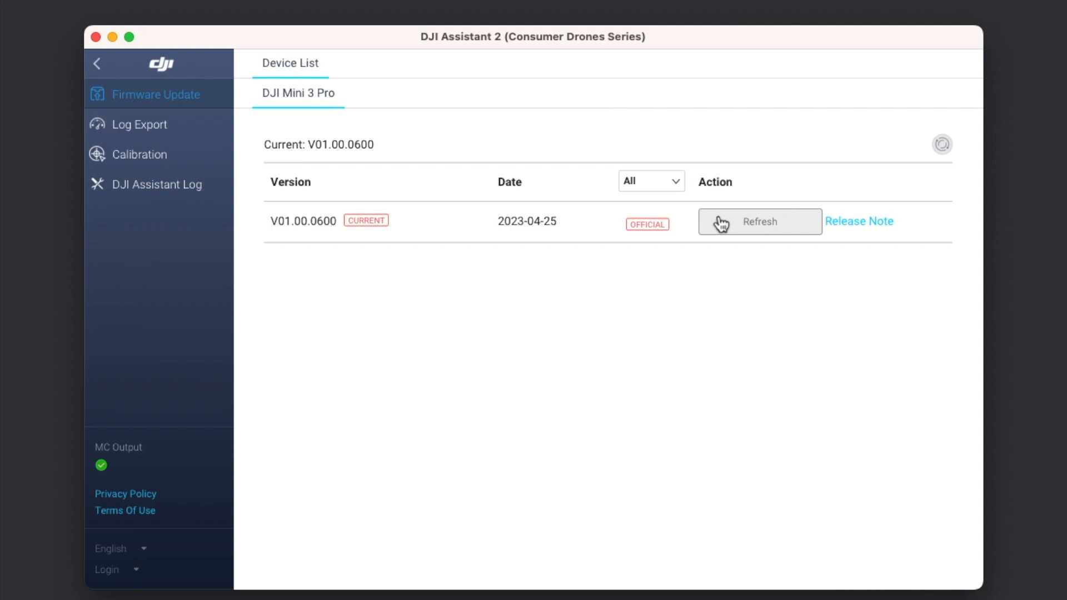
pyautogui.moveTo(769, 256)
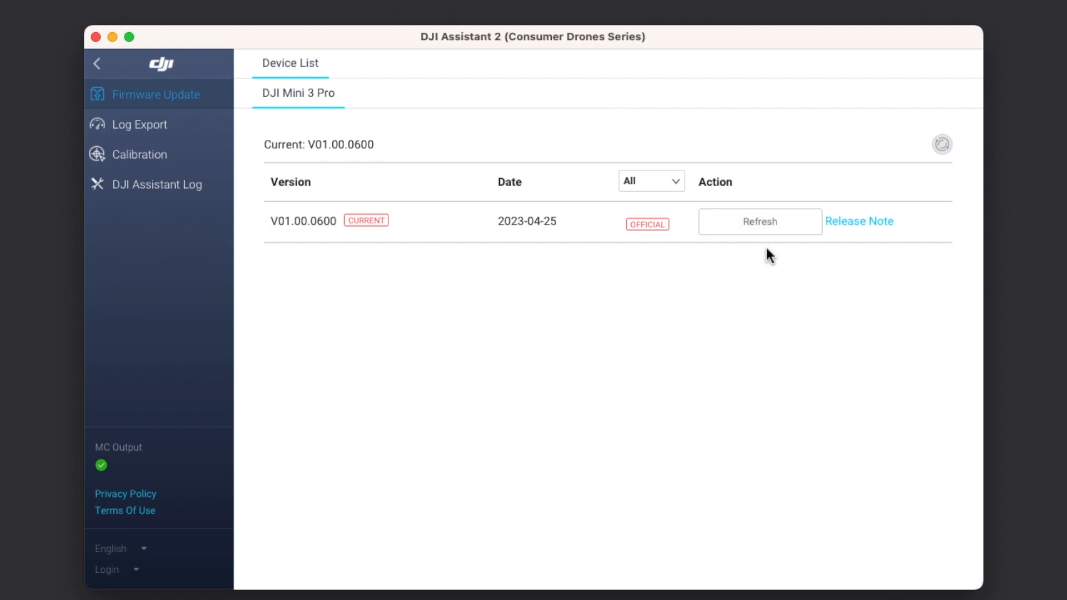
pyautogui.moveTo(739, 307)
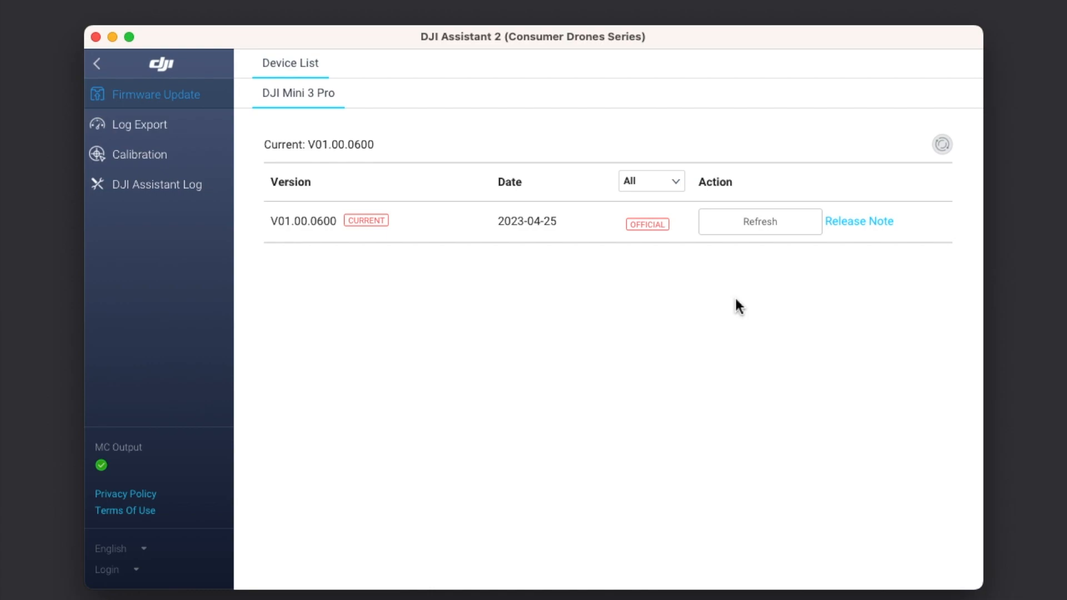
pyautogui.moveTo(723, 295)
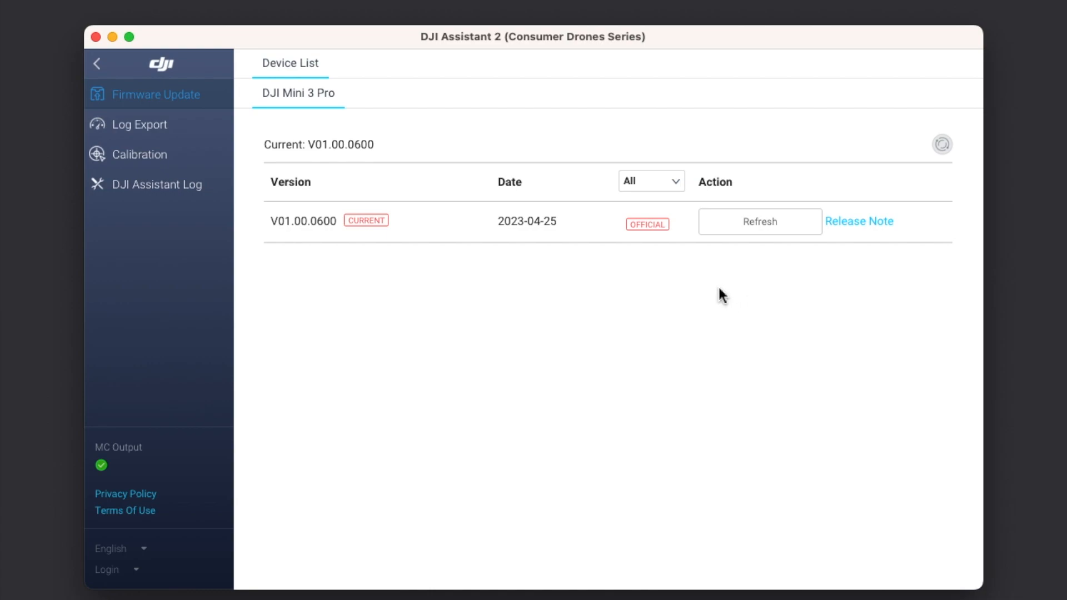
# - Refresh firmware V01.00.0600 on the Mini 3 Pro, confirm the requirements, reach 100% and return
pyautogui.click(759, 221)
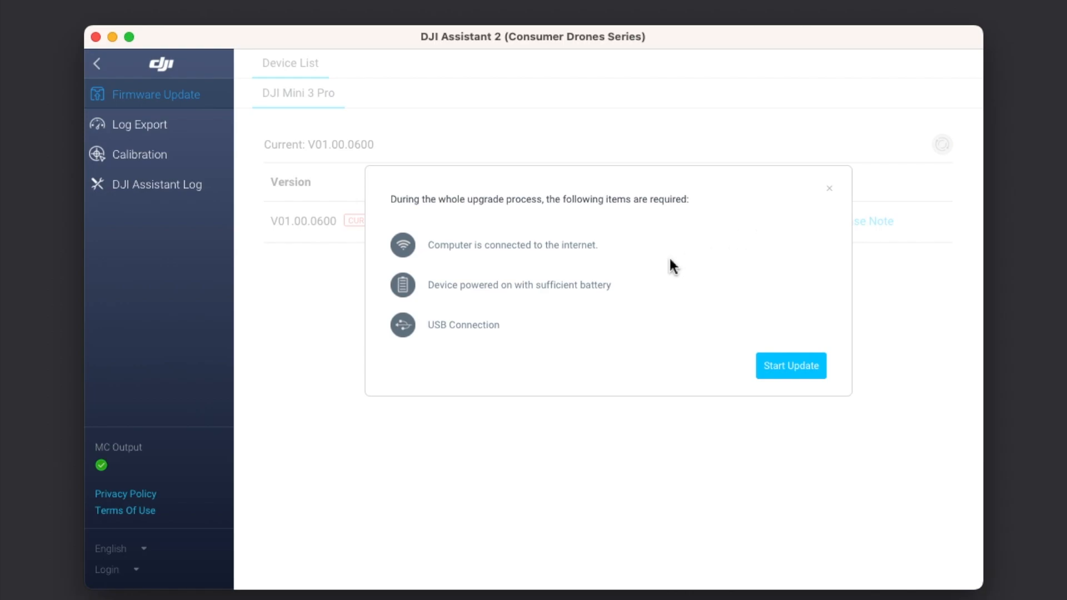
pyautogui.moveTo(397, 274)
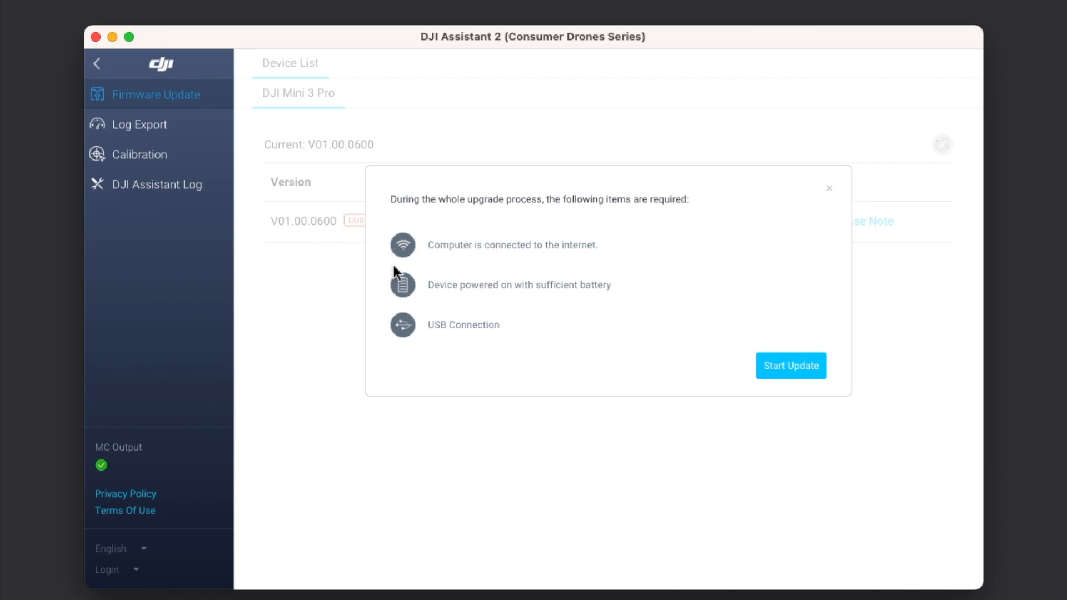
pyautogui.moveTo(472, 290)
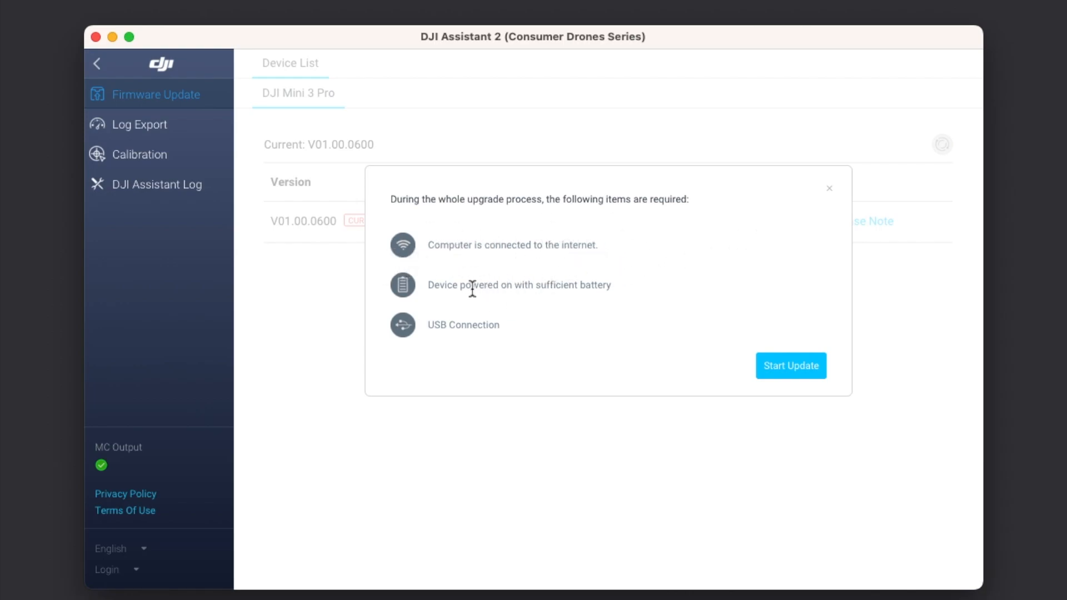
pyautogui.moveTo(621, 292)
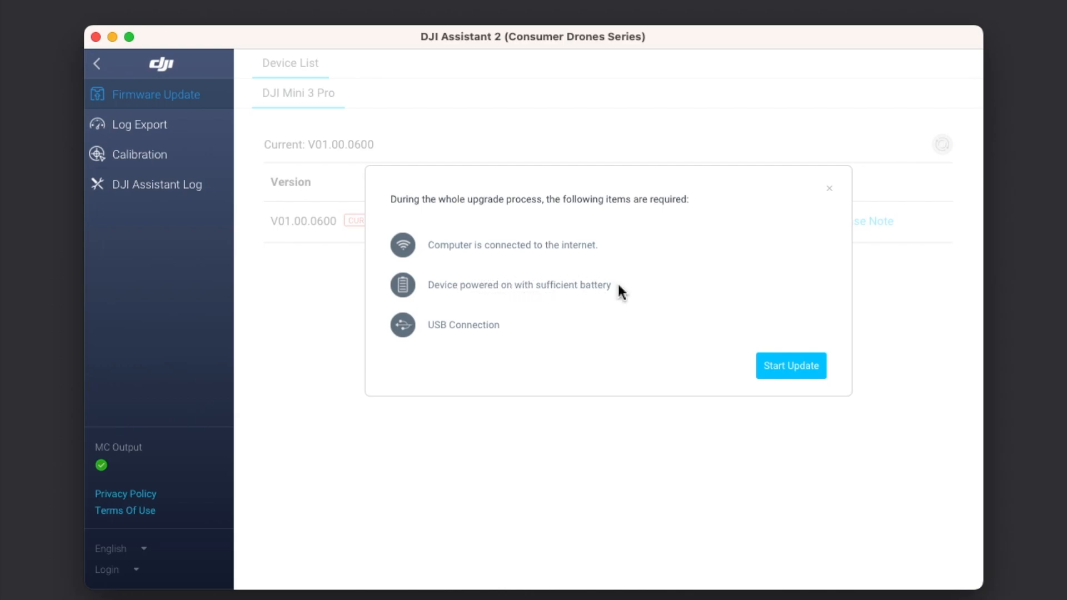
pyautogui.moveTo(517, 336)
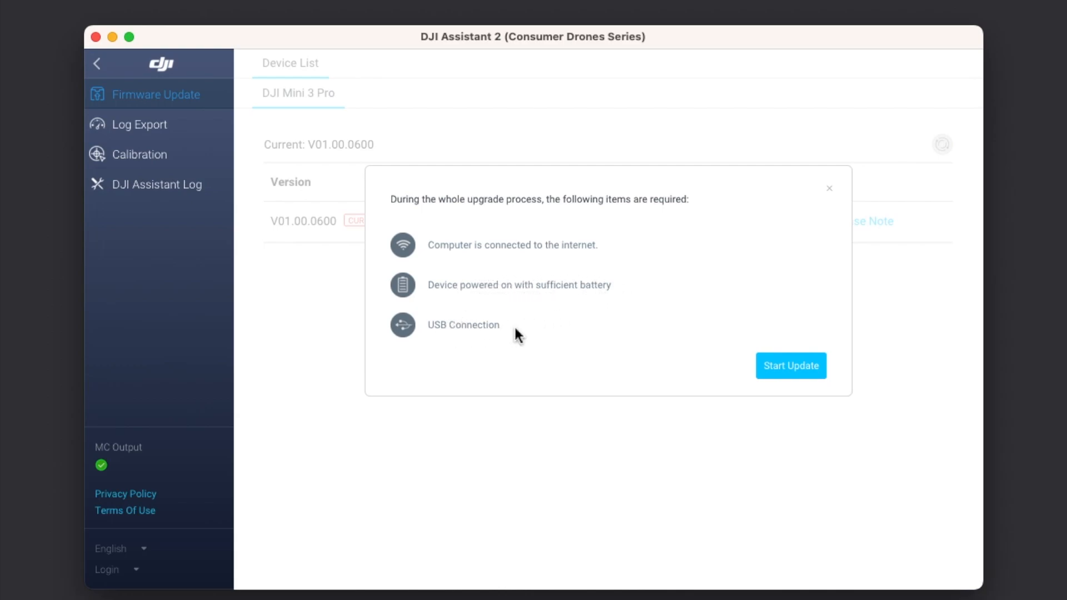
pyautogui.click(791, 366)
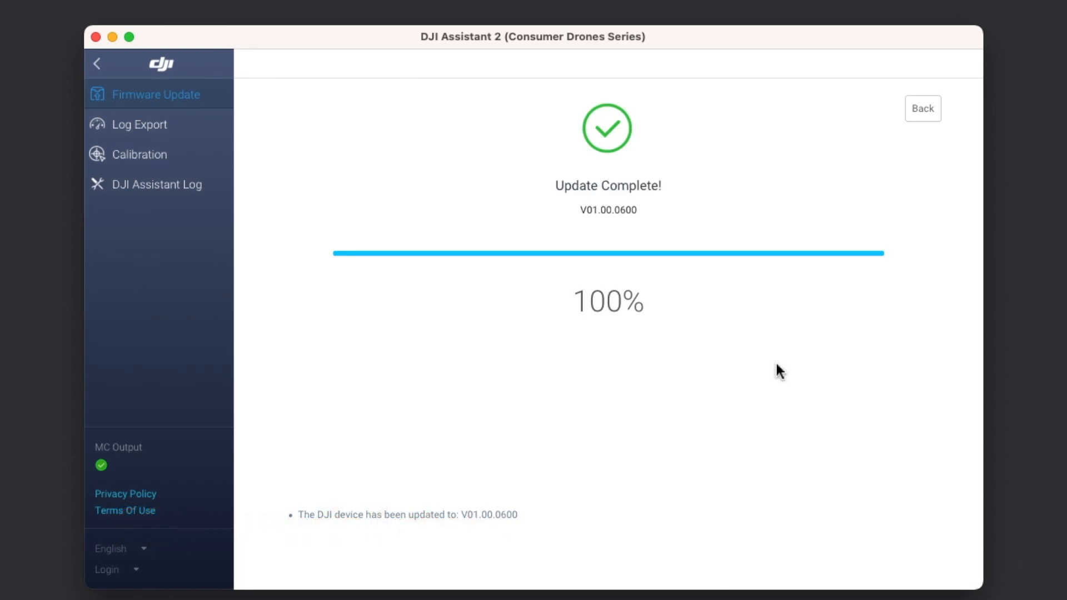
pyautogui.click(923, 108)
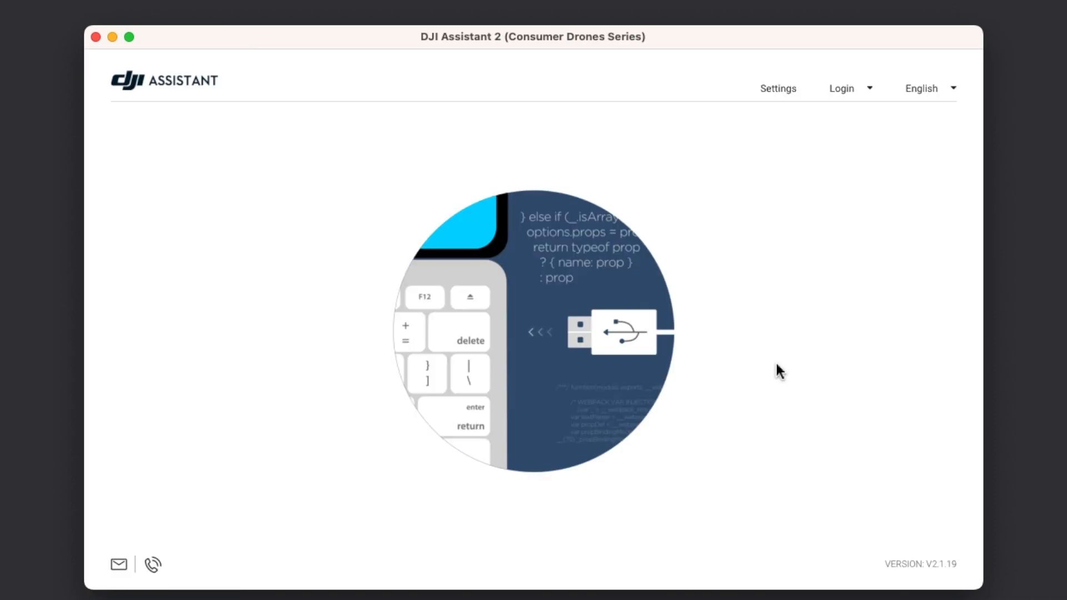